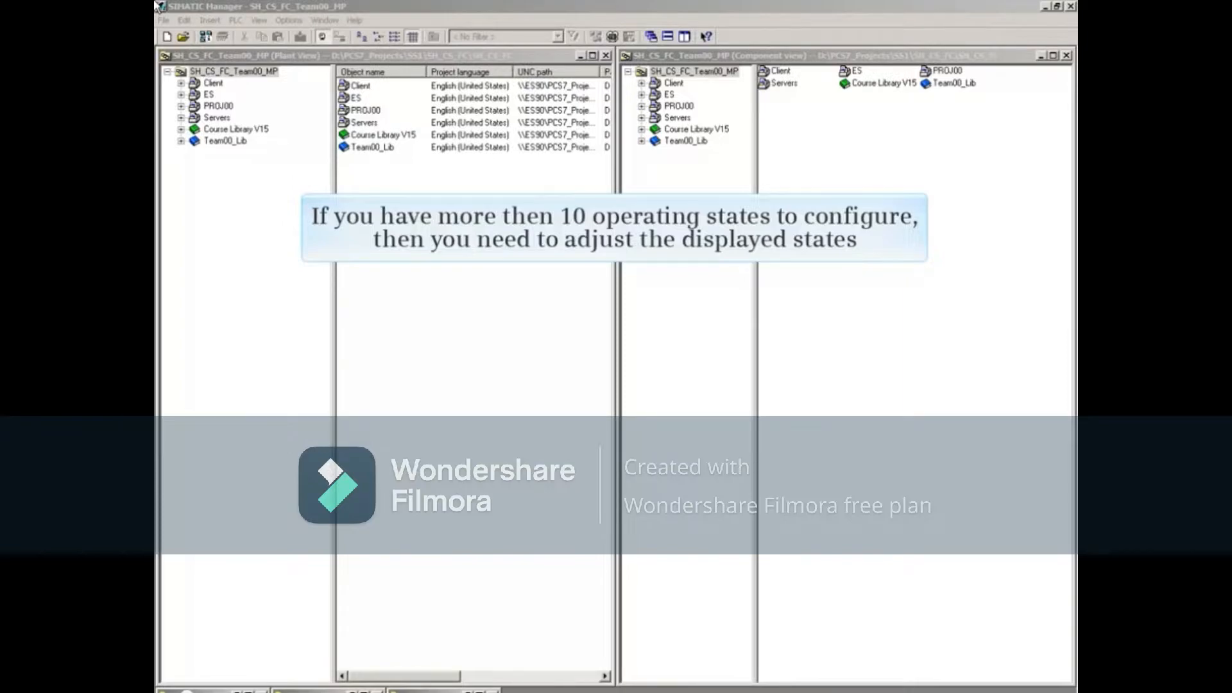
Step: Open the Customize dialog from the Options menu
click(287, 19)
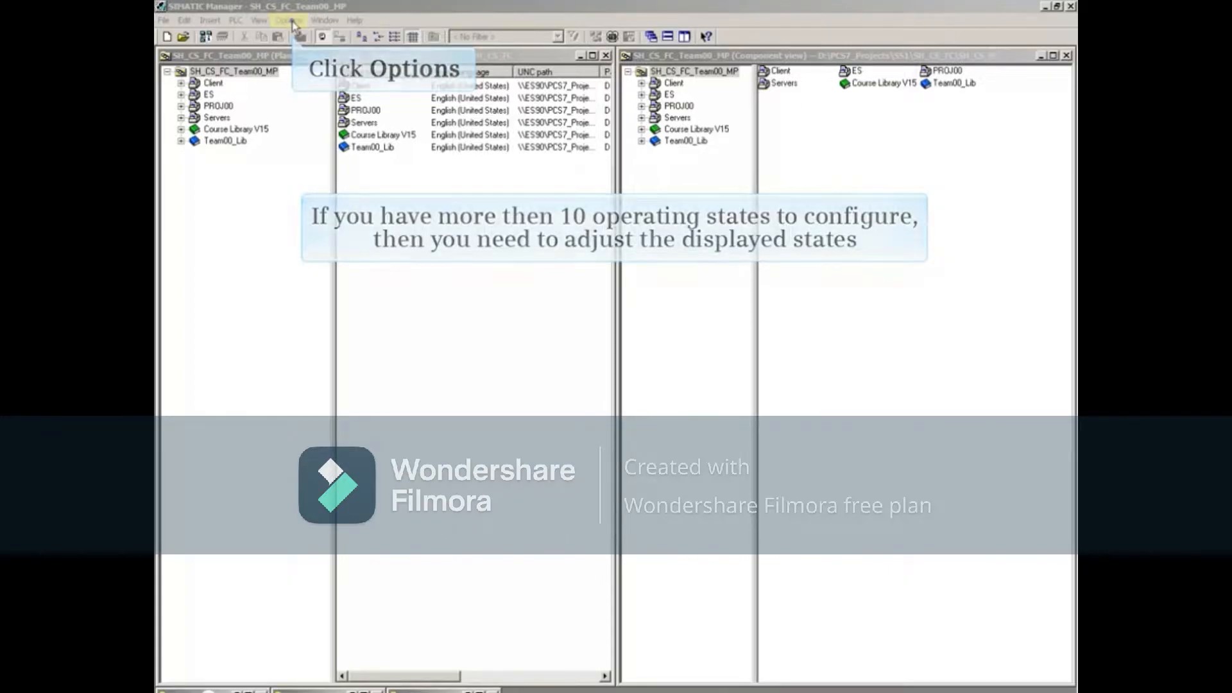
click(282, 20)
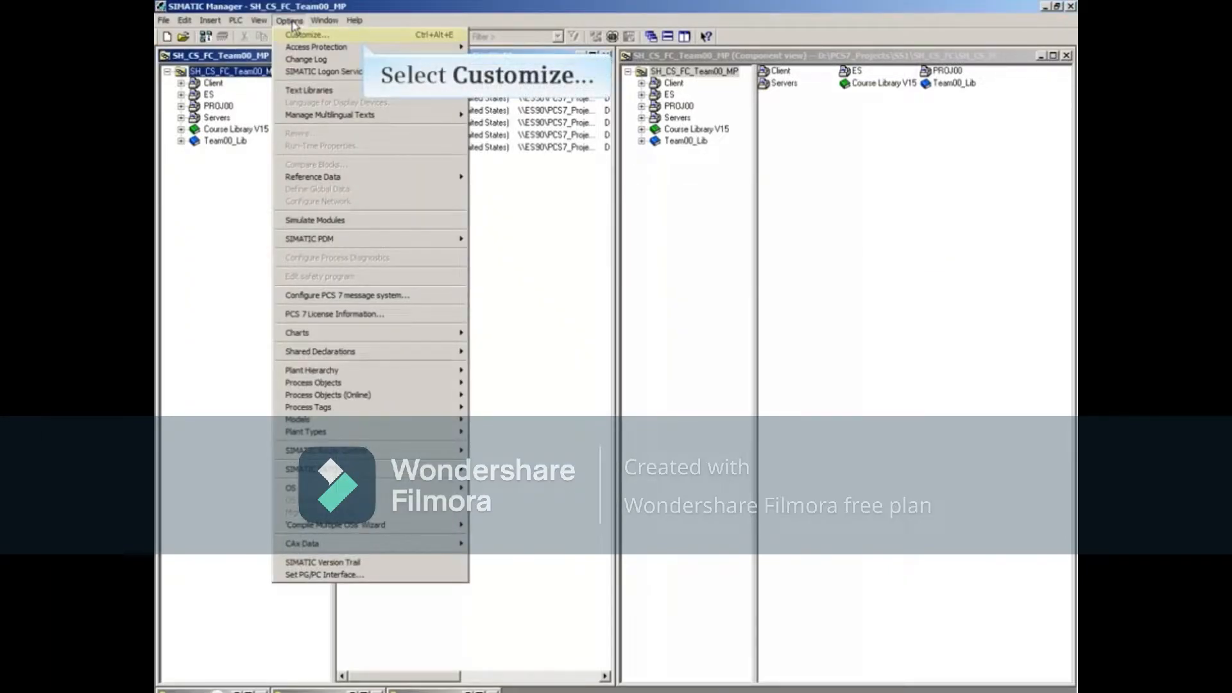
click(308, 35)
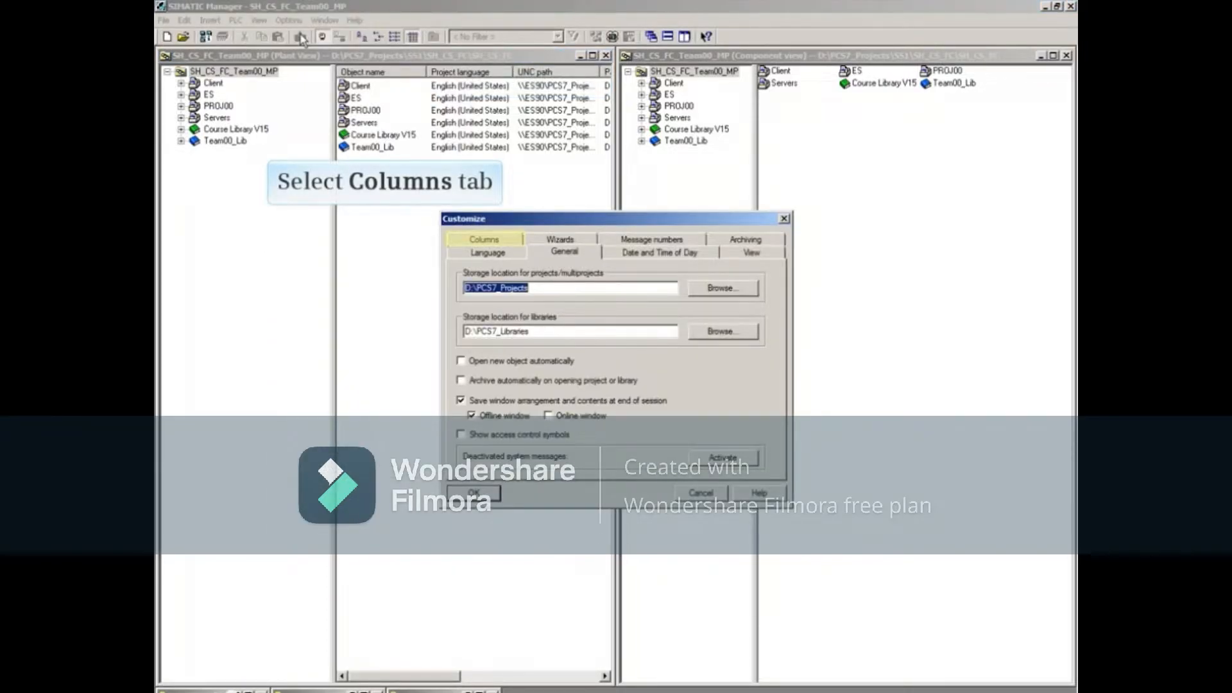
Step: Show the Process Object View Messages columns on the Columns page
click(484, 238)
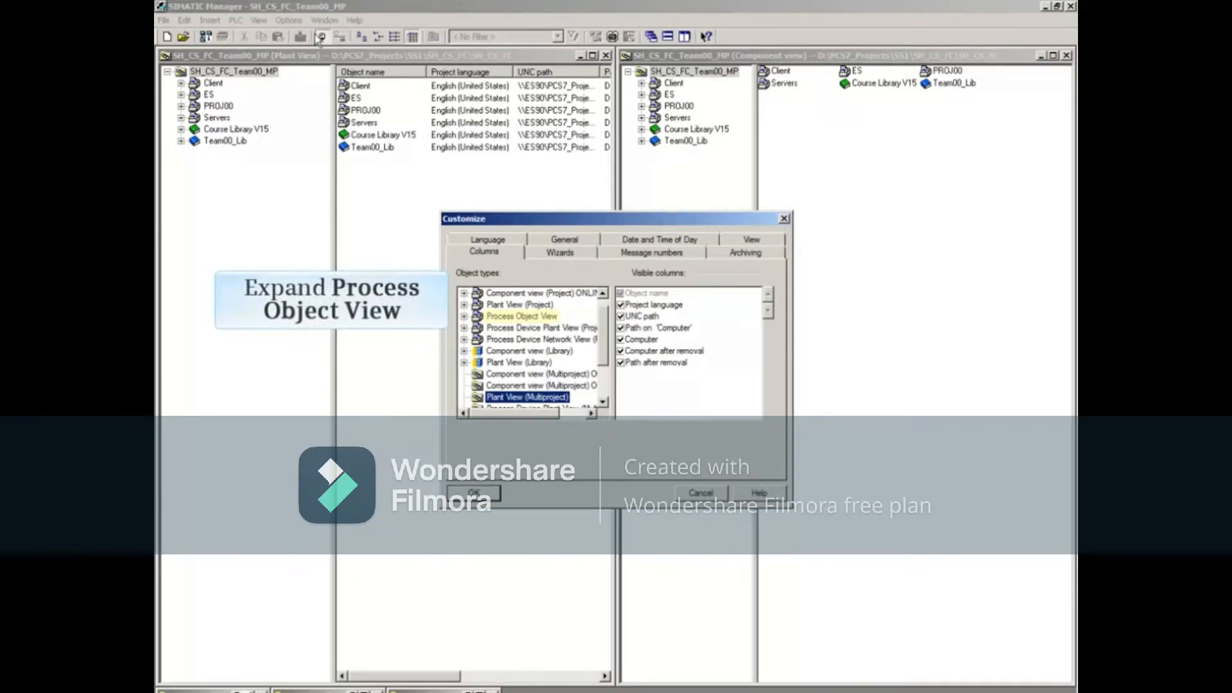
click(465, 315)
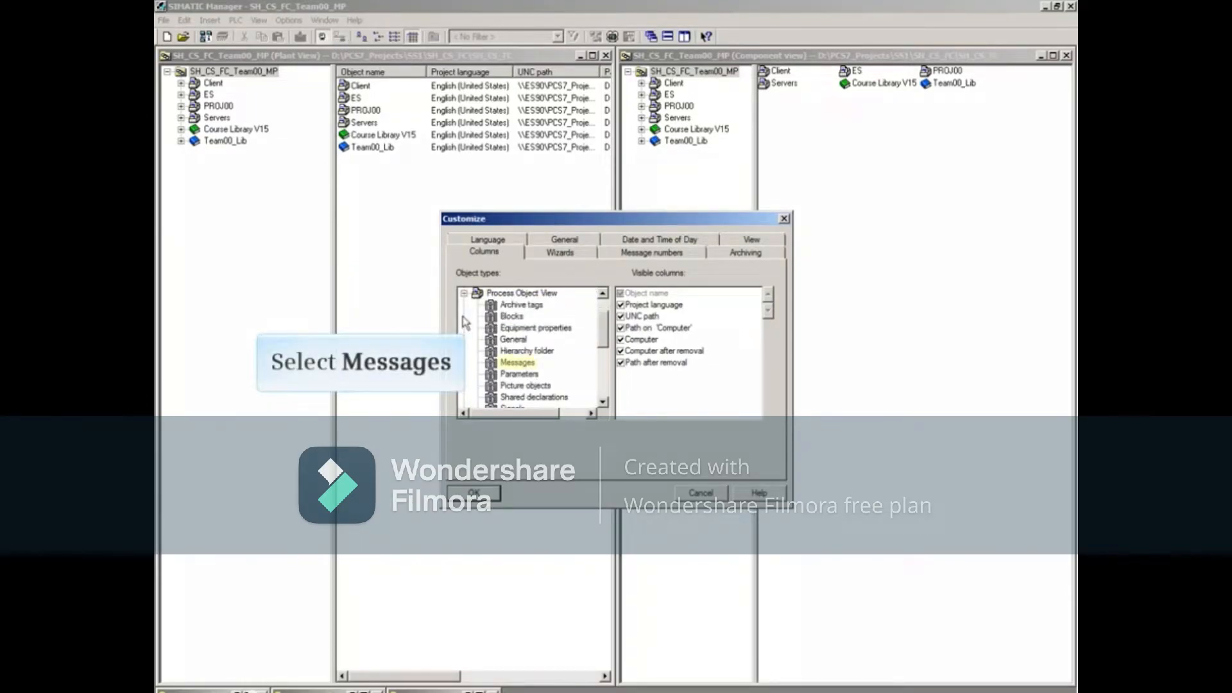
click(517, 362)
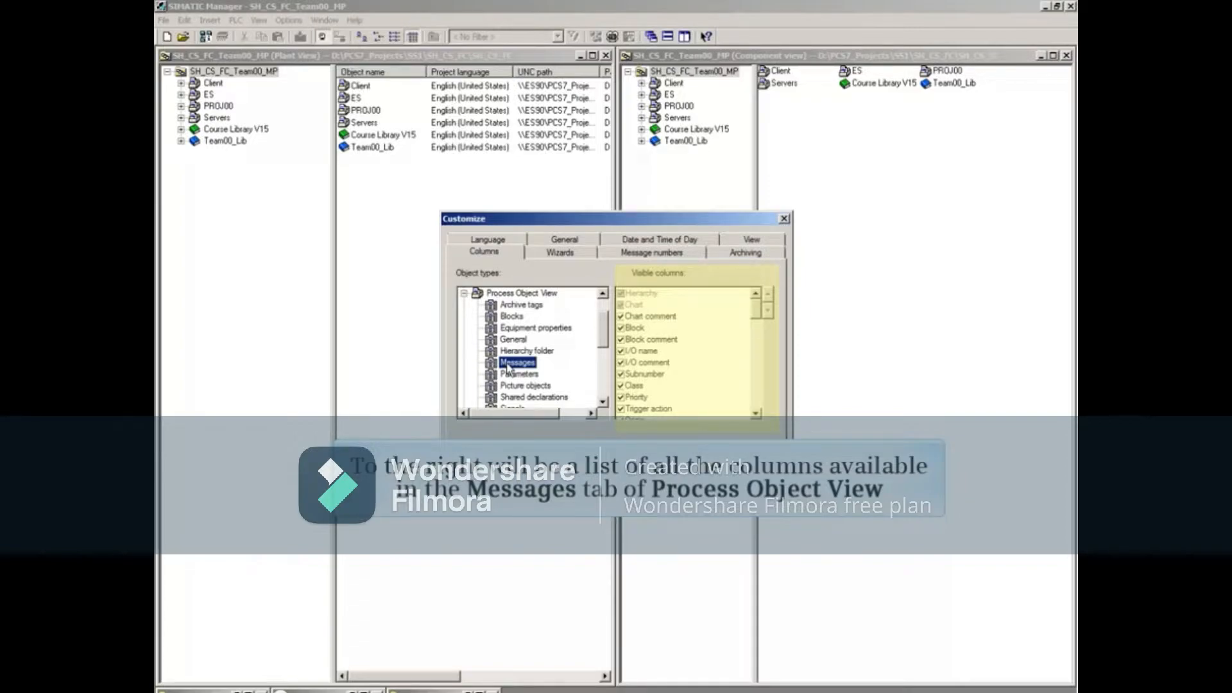
Step: Scroll the visible columns list to check Status1 to Status10 are enabled
scroll(down, 3)
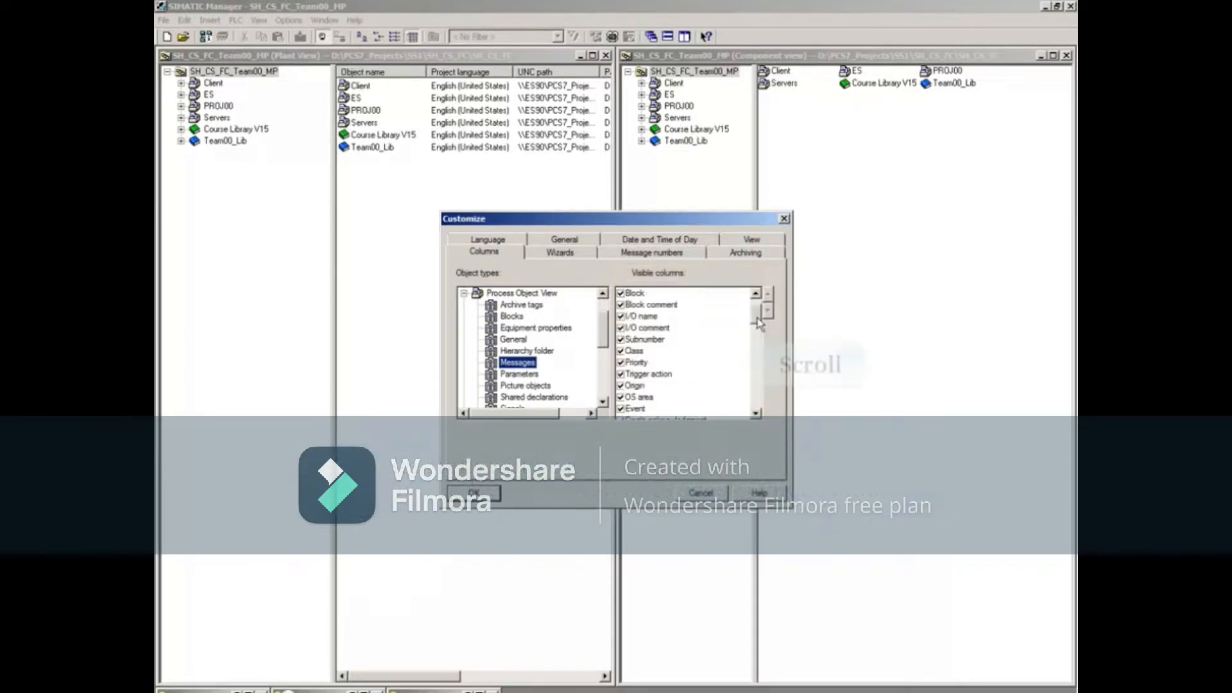
scroll(down, 3)
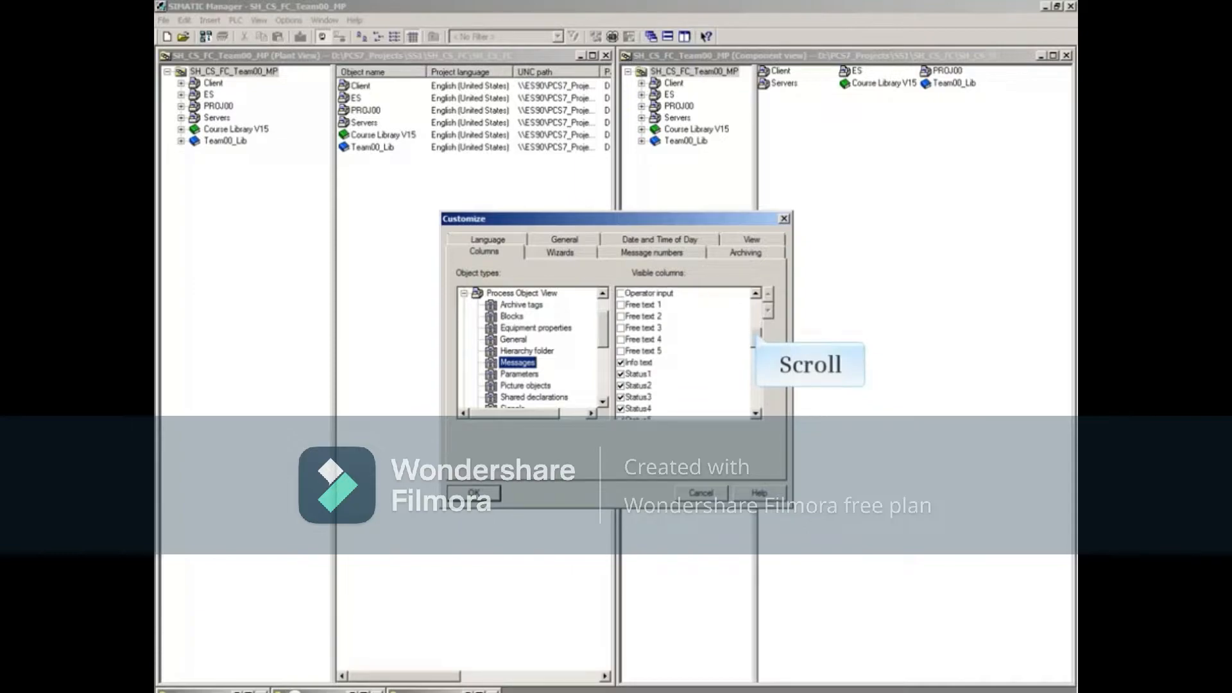
scroll(down, 3)
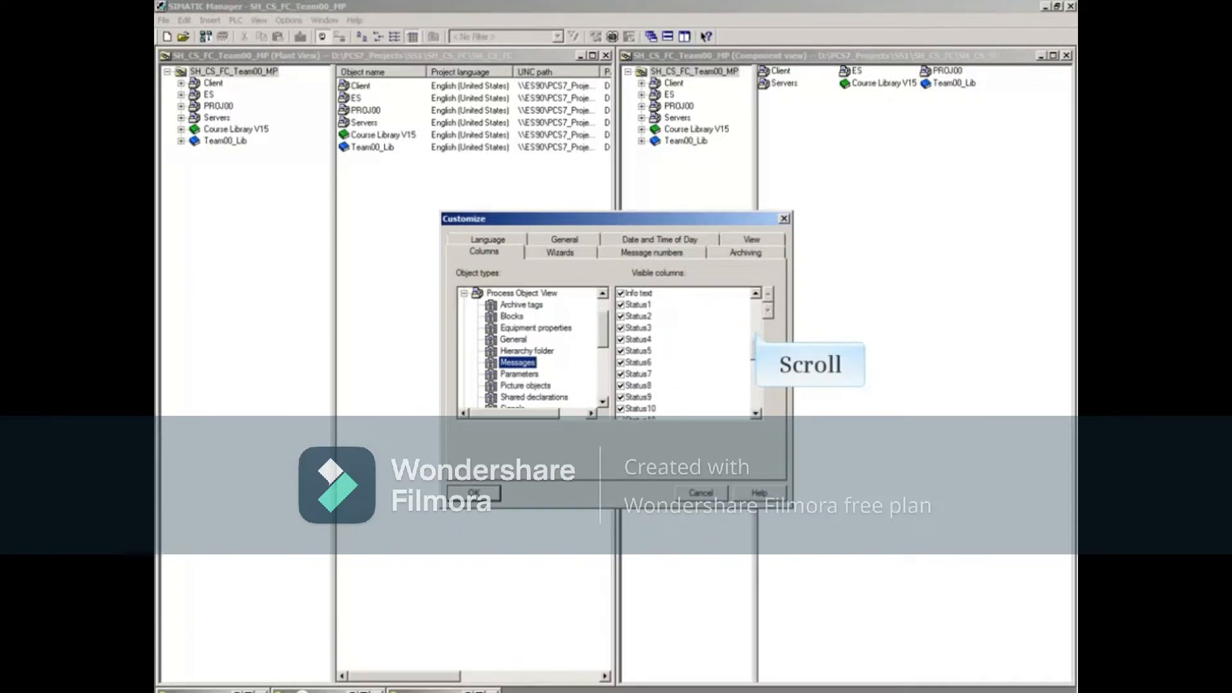
scroll(down, 3)
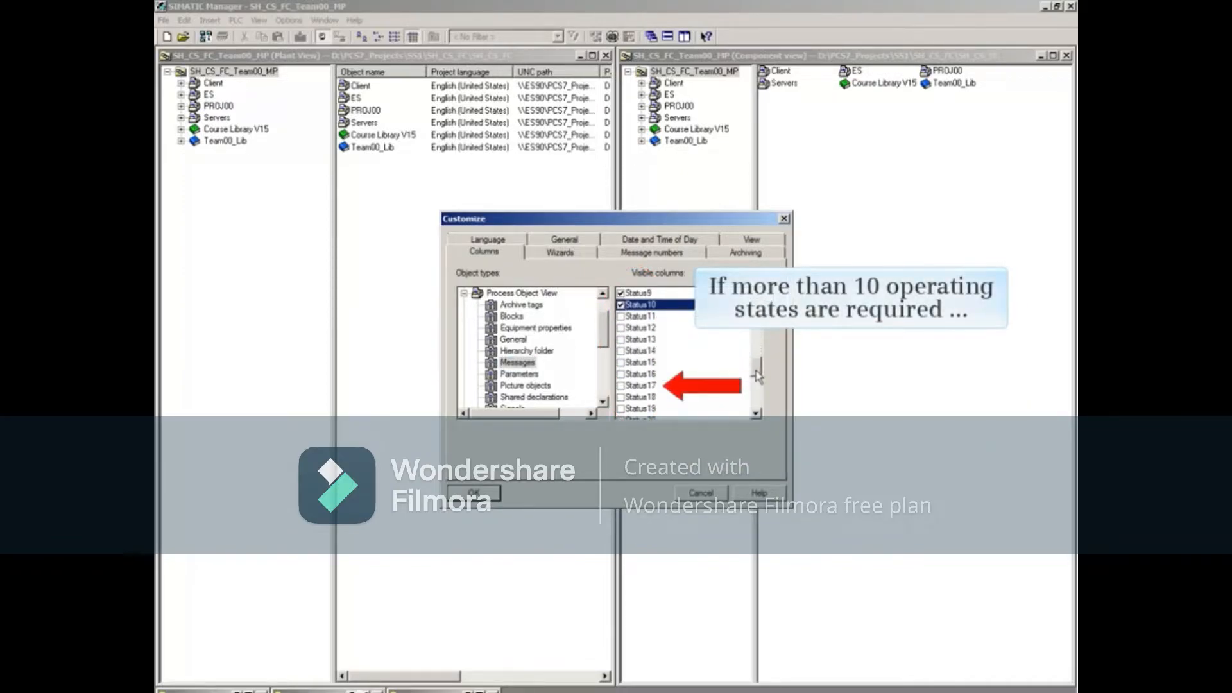
scroll(down, 3)
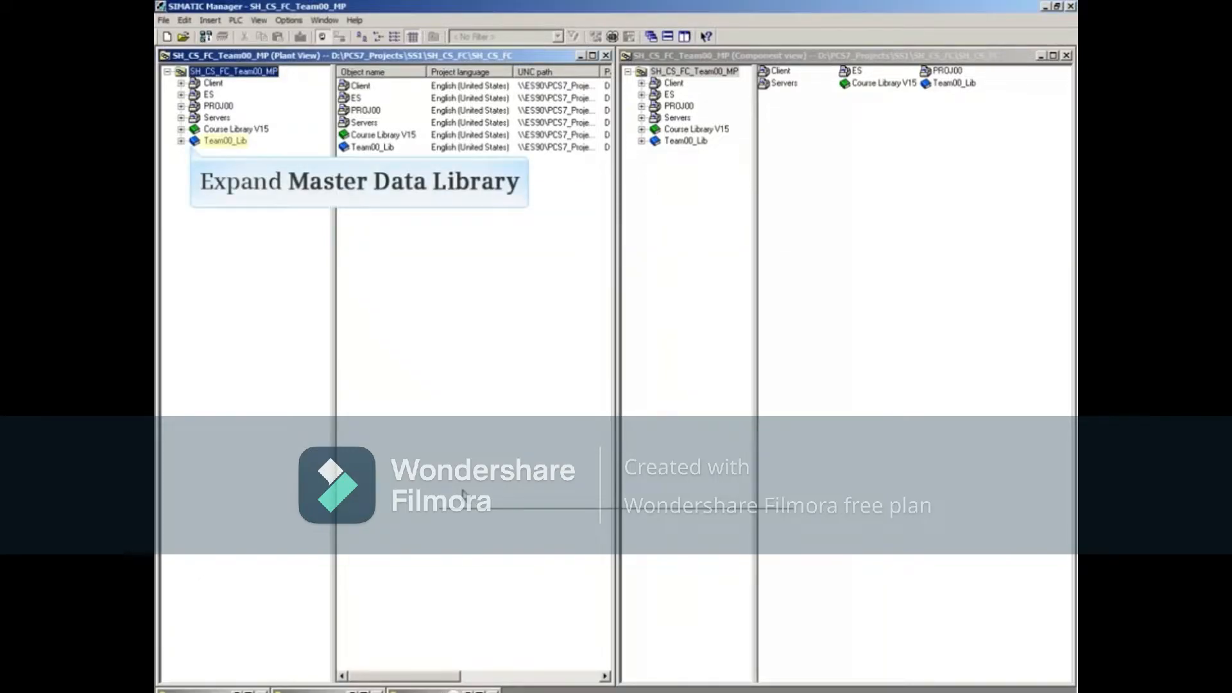
Step: Expand Team00_Lib > Shared Declarations > Enumerations and select Operating State
click(182, 141)
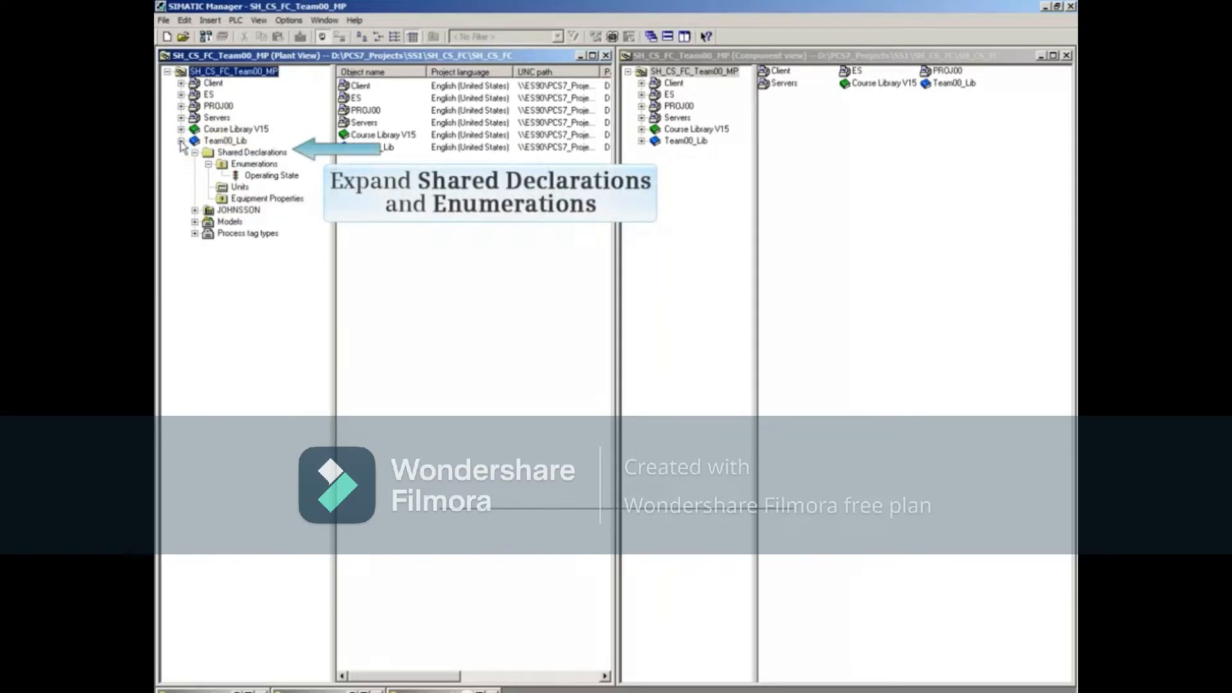
click(270, 175)
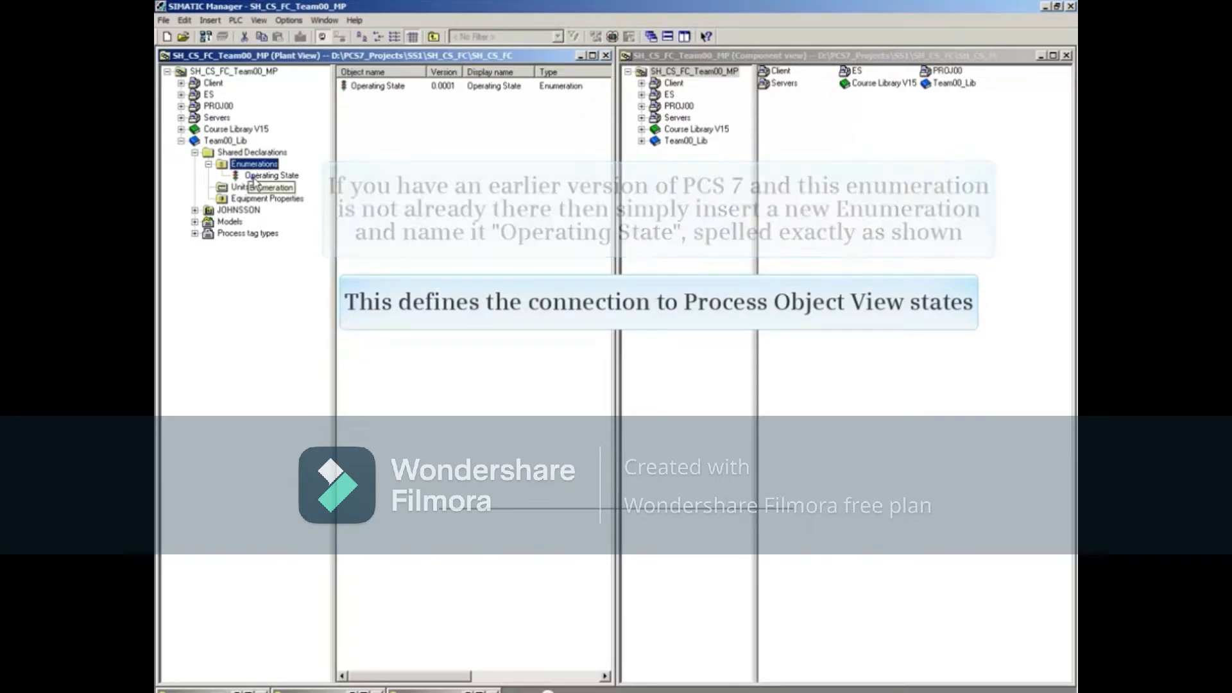
click(264, 176)
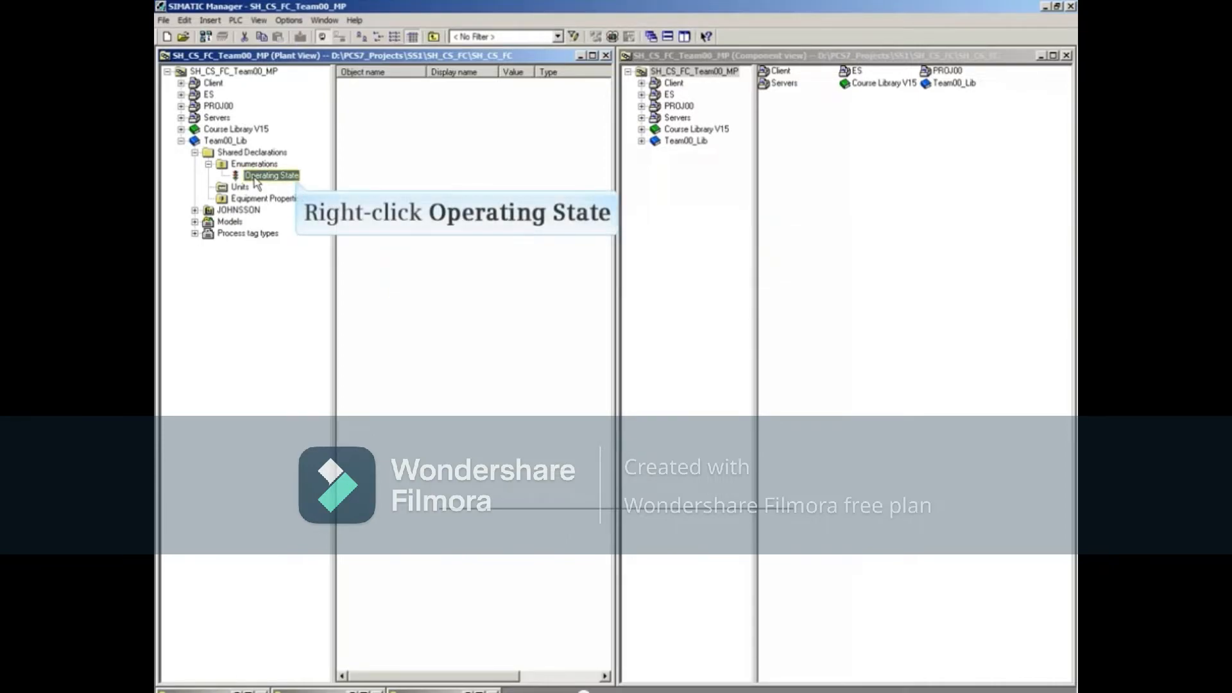
Step: Insert a new value in Operating State and name it Operation
right_click(261, 175)
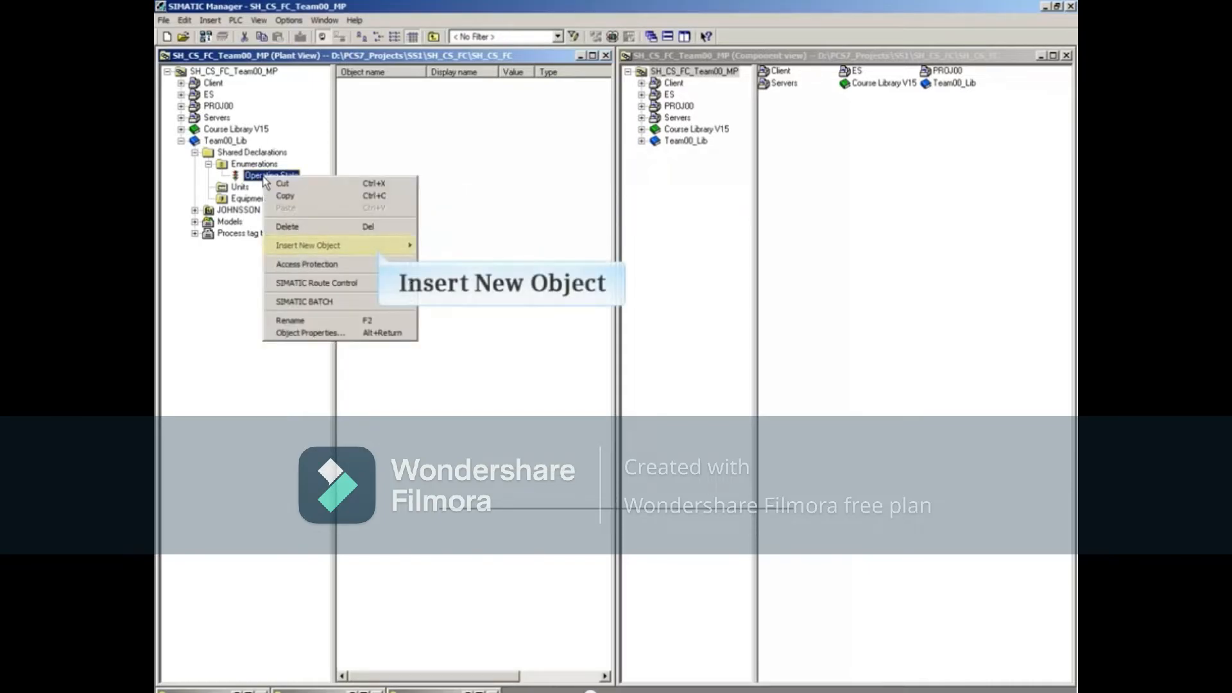
mouse_move(310, 245)
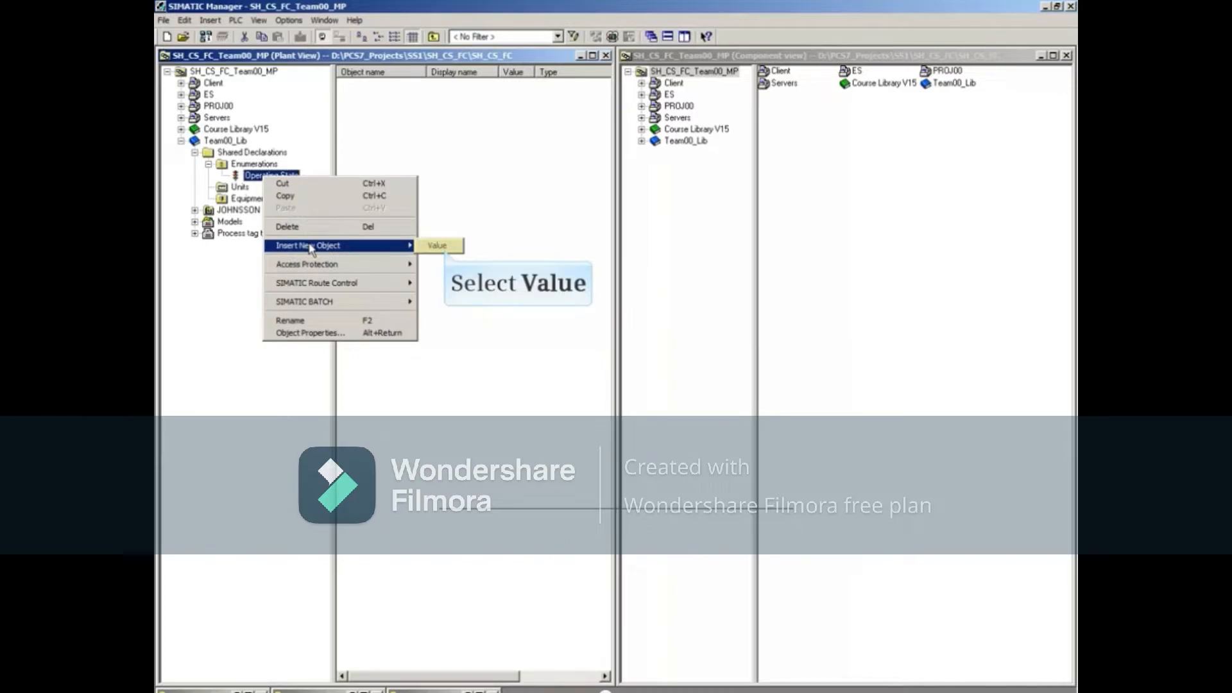
click(436, 245)
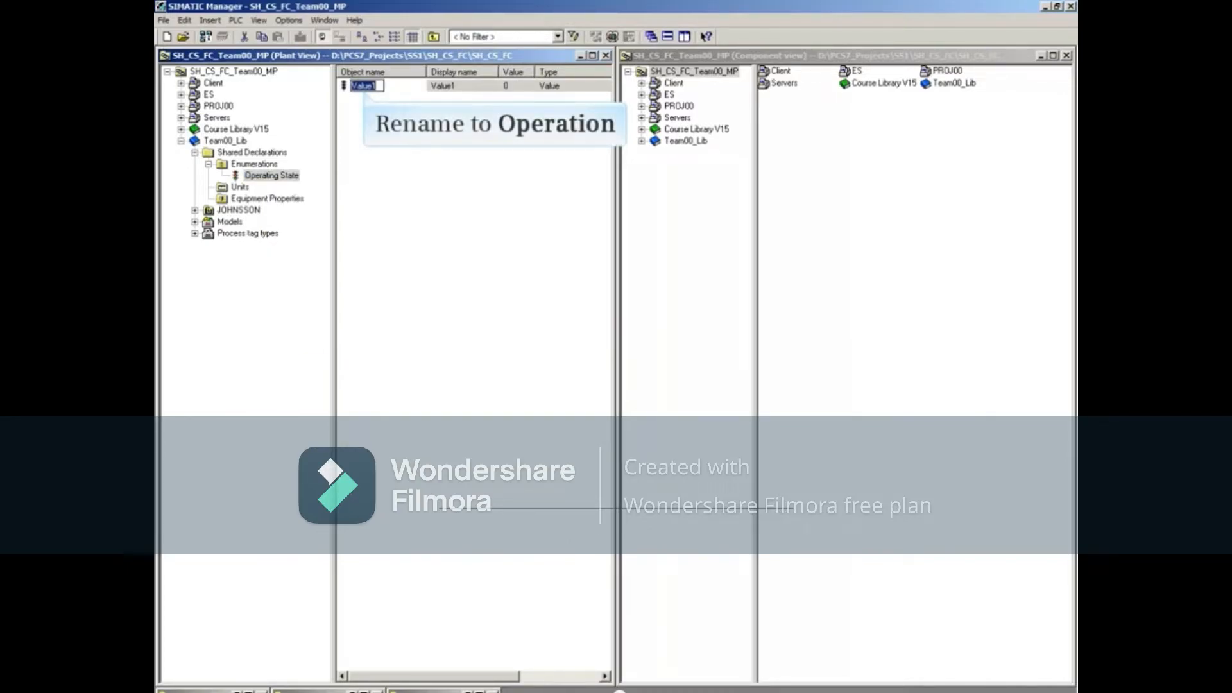
text(Operation)
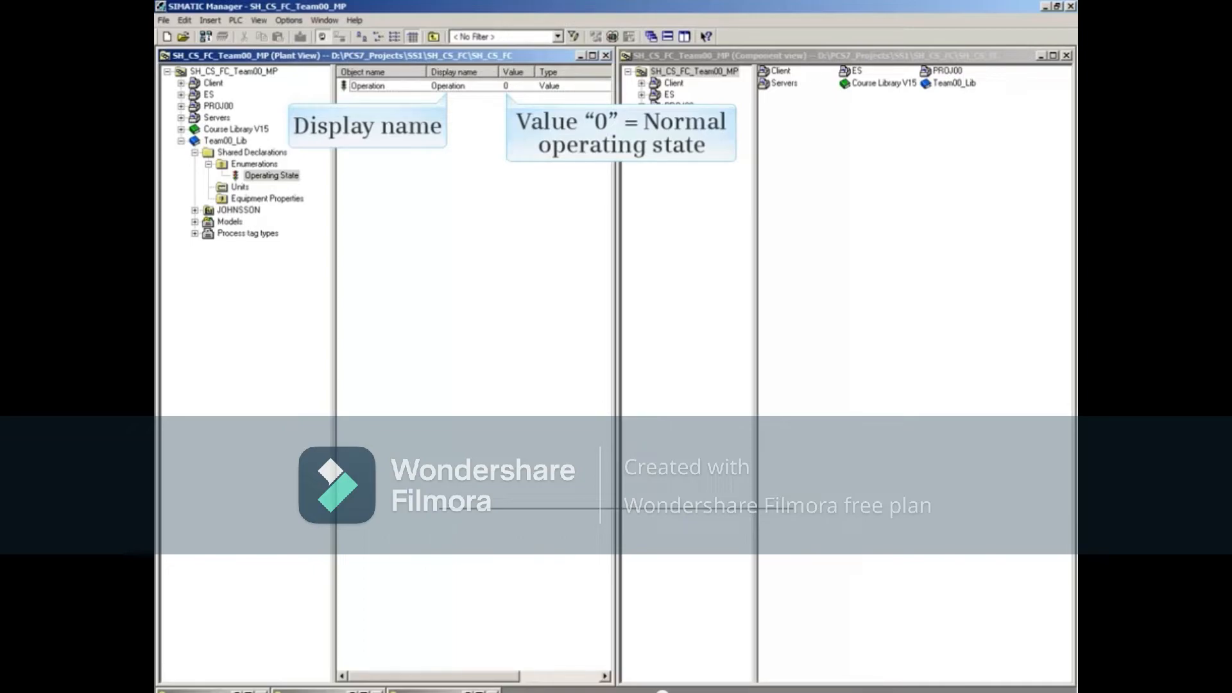
Step: Add a second value named Maintenance
right_click(260, 175)
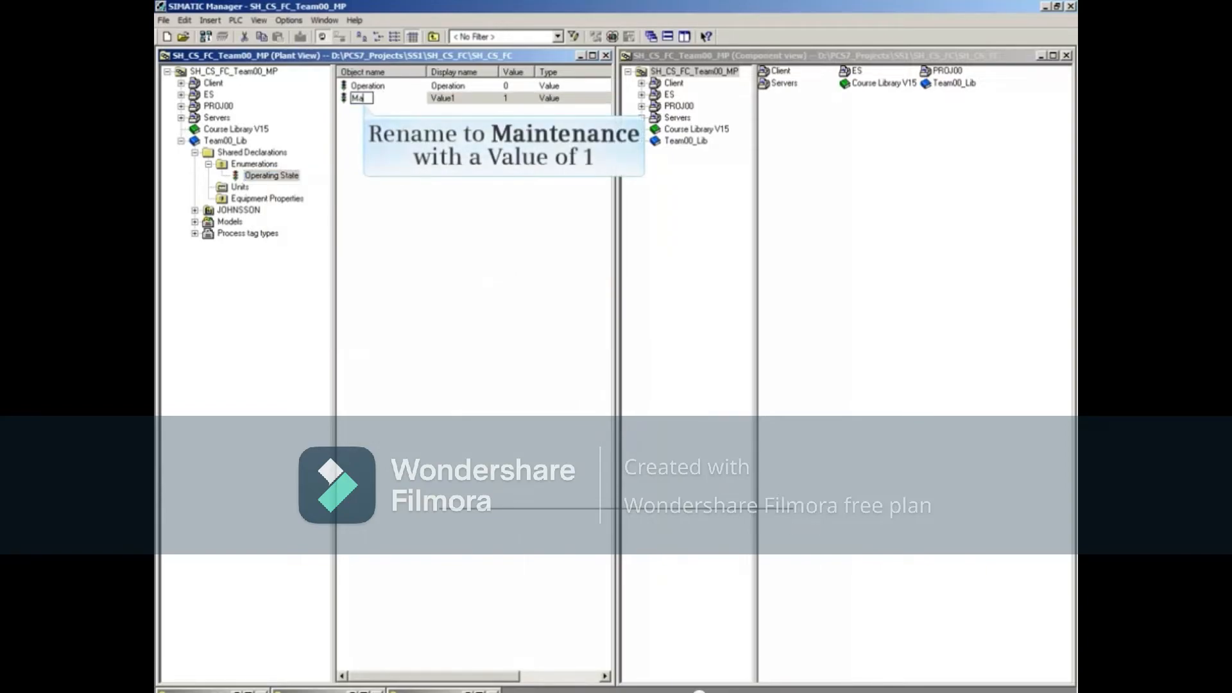
text(Maintenance)
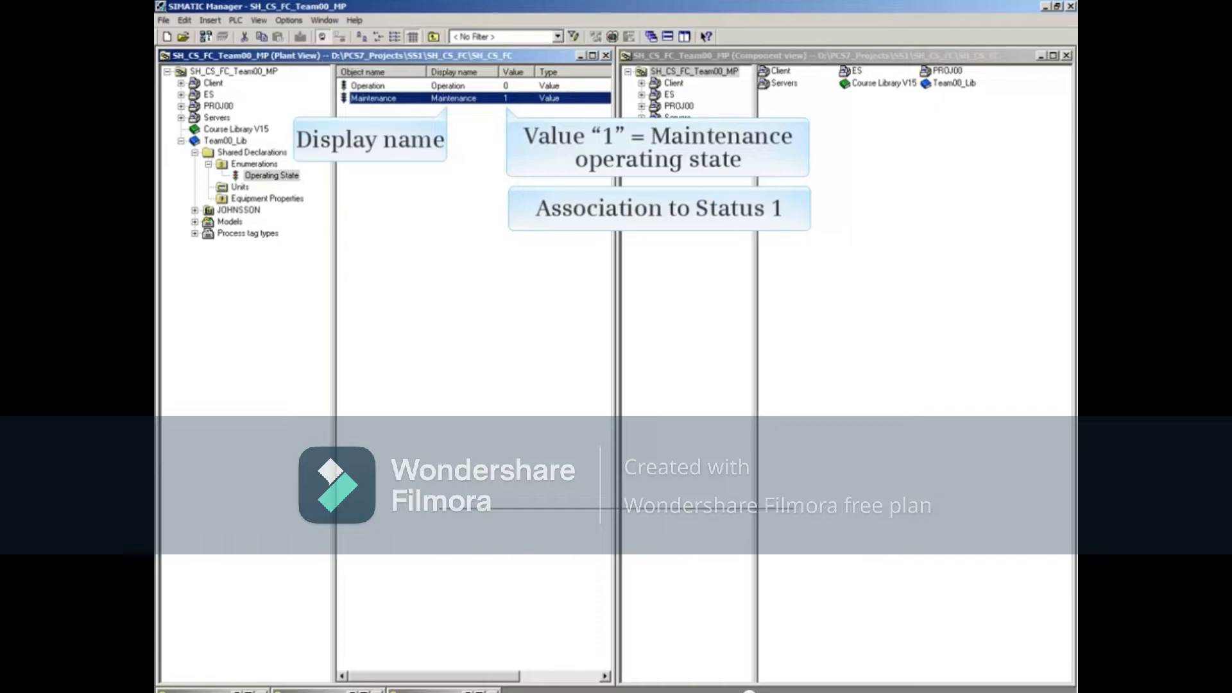
Step: Add the value Stop (2) to Operating State, then select Shared Declarations
right_click(260, 175)
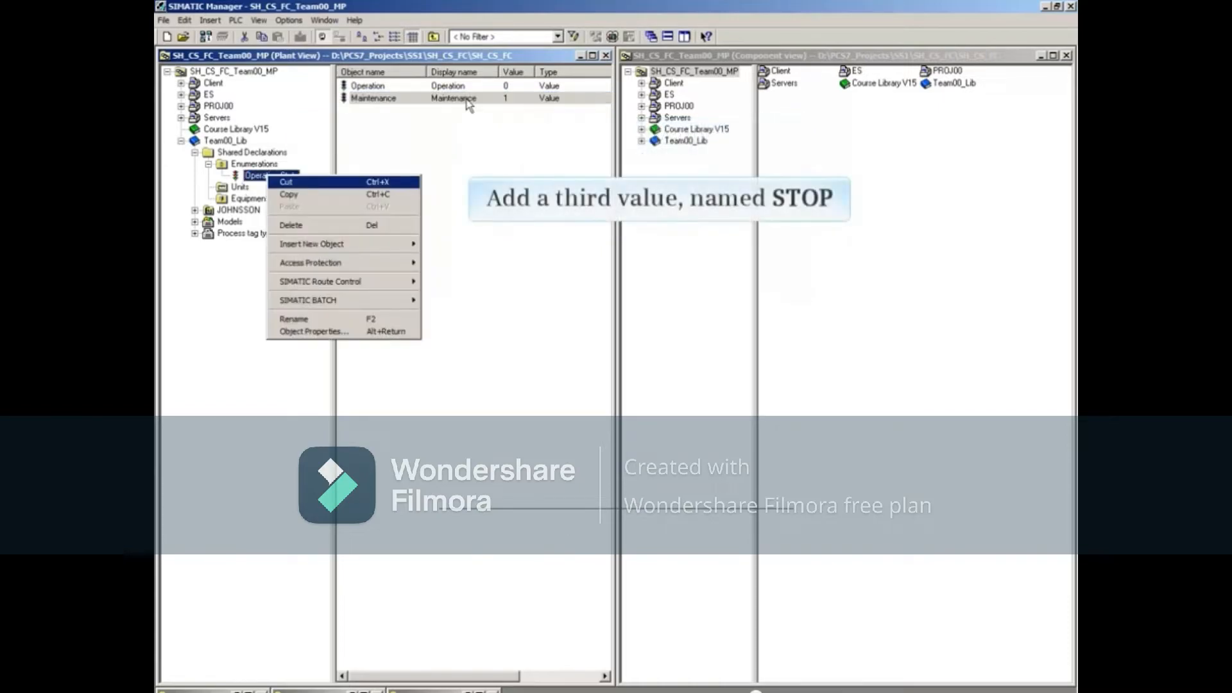
mouse_move(311, 244)
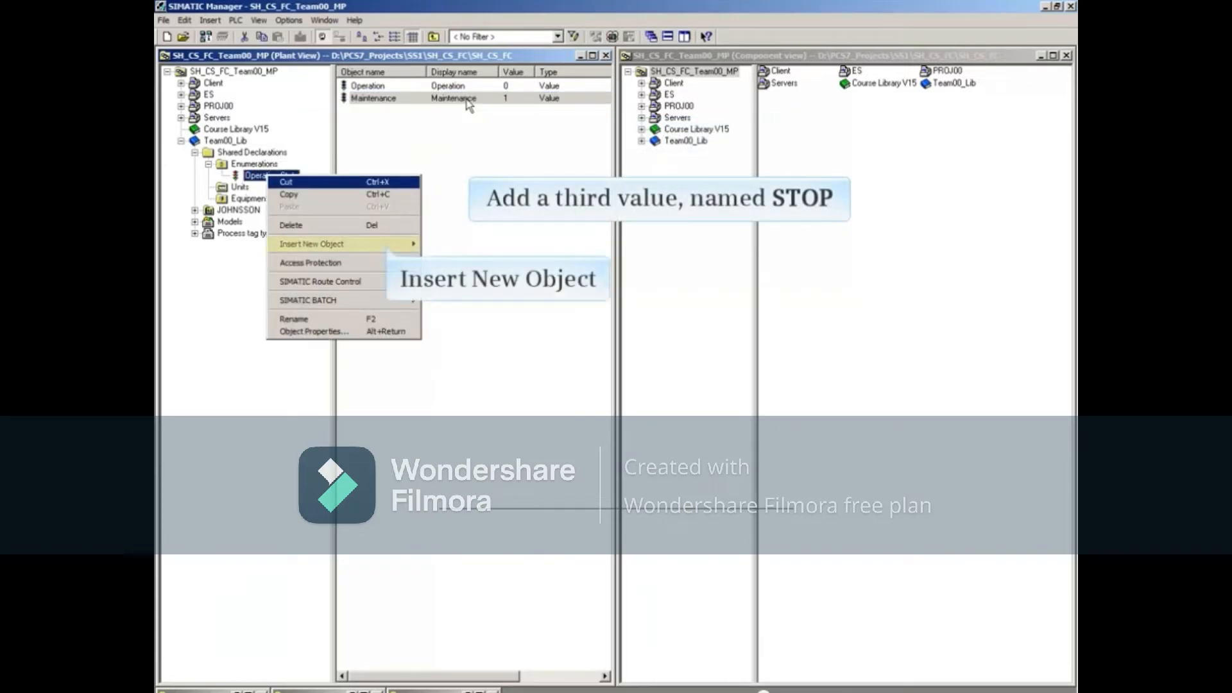
mouse_move(378, 120)
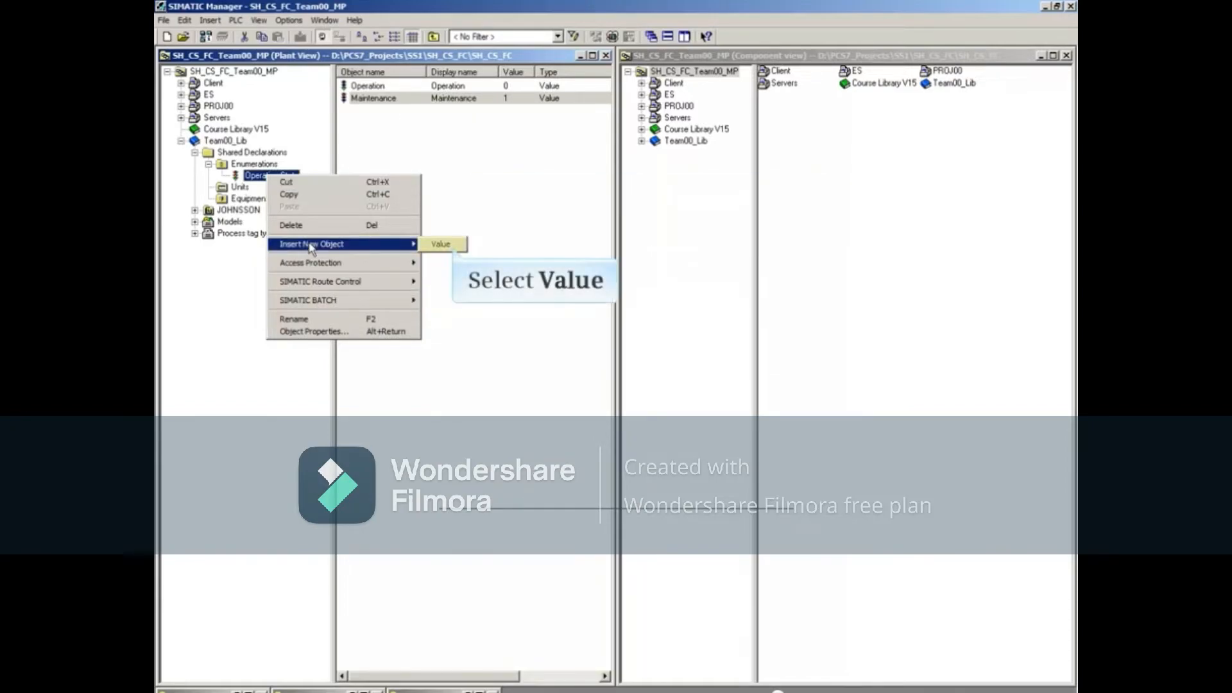
click(439, 243)
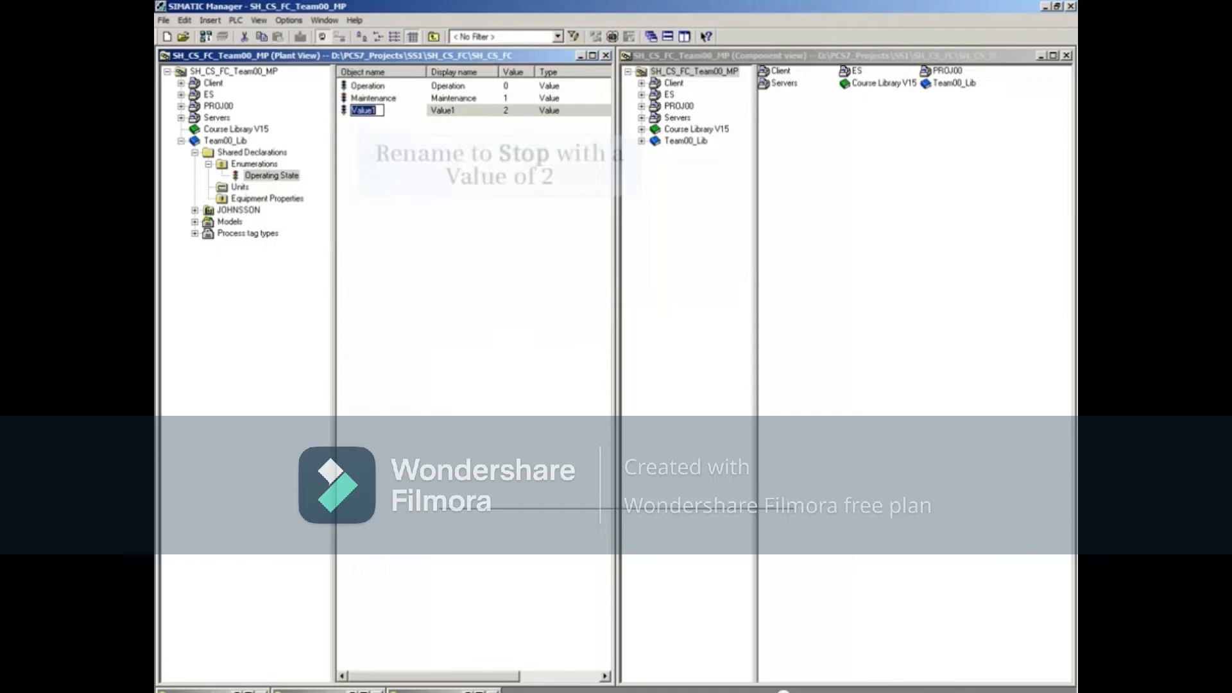
text(Stop)
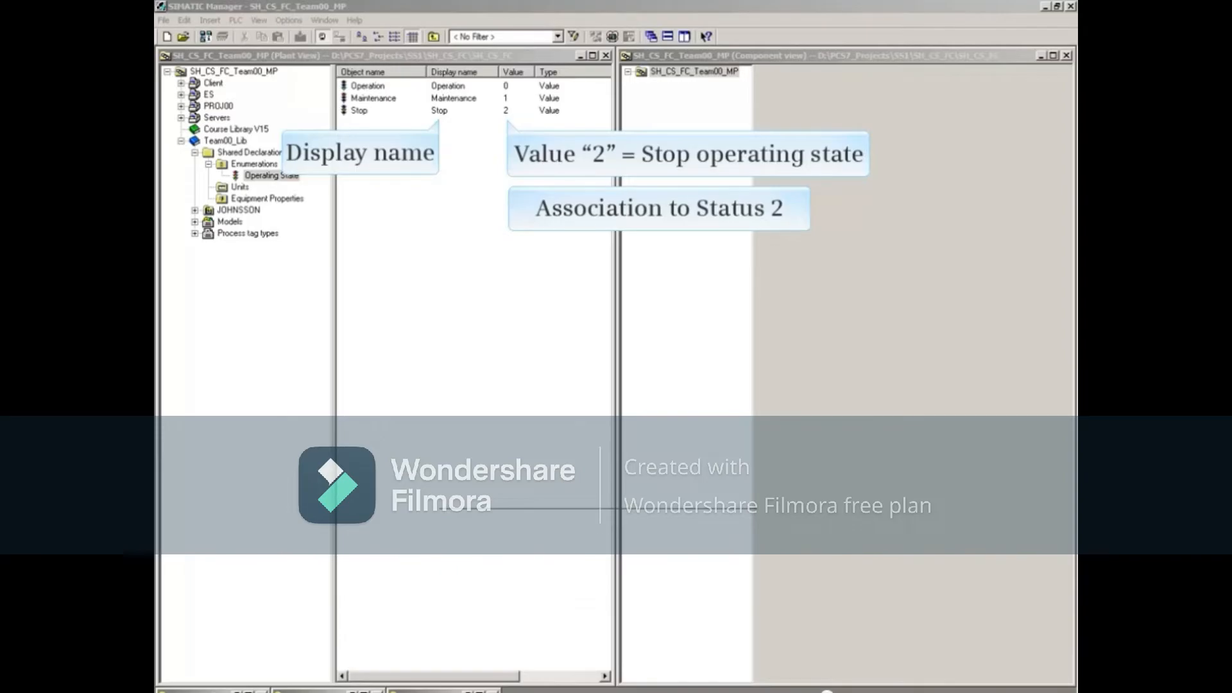
click(253, 152)
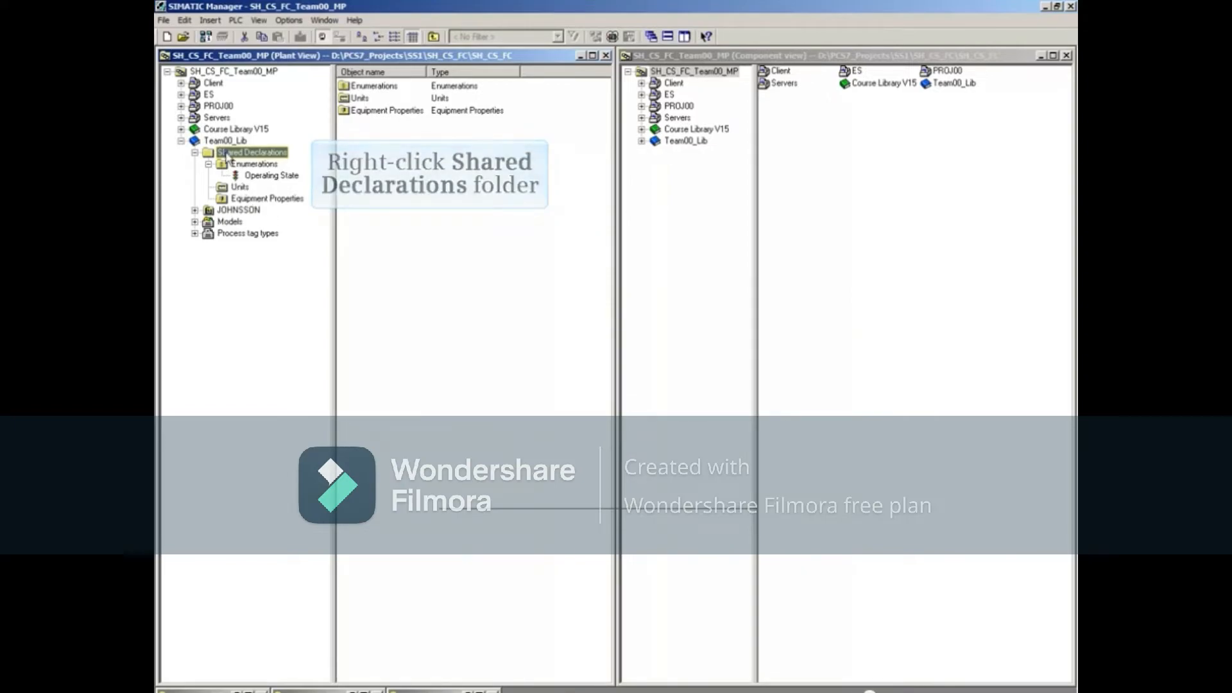
Step: Synchronize shared declarations using Team00_Lib as template, confirming targets and declining the log
right_click(248, 152)
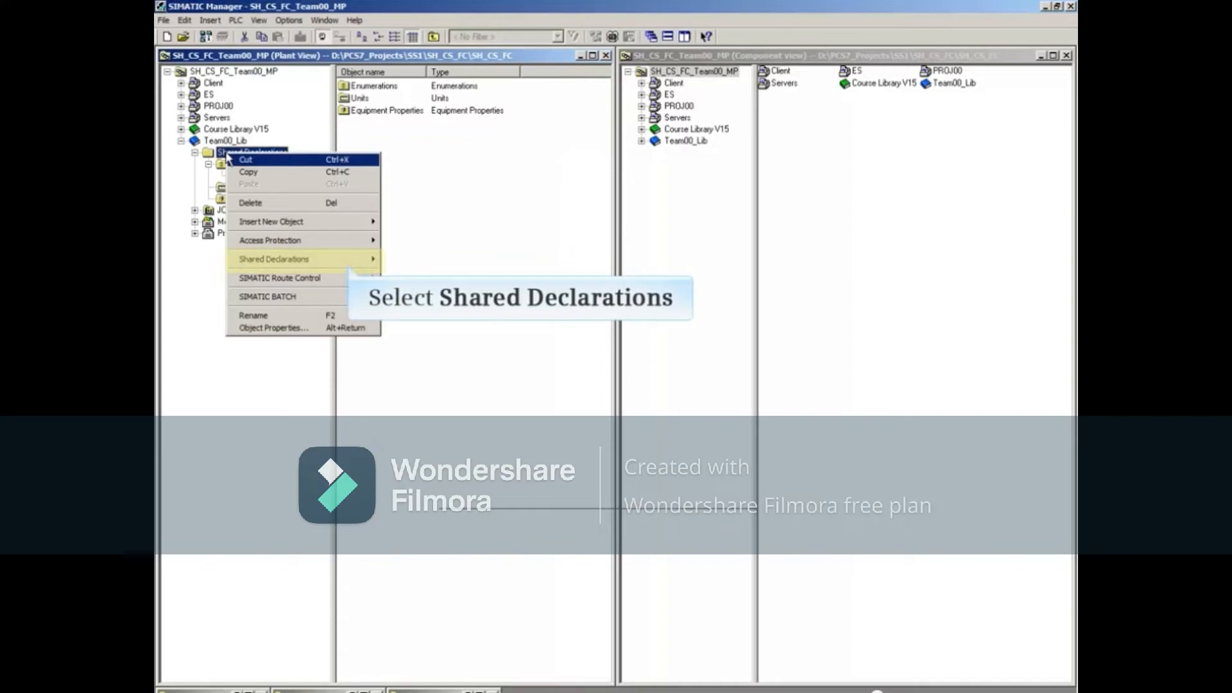
mouse_move(291, 259)
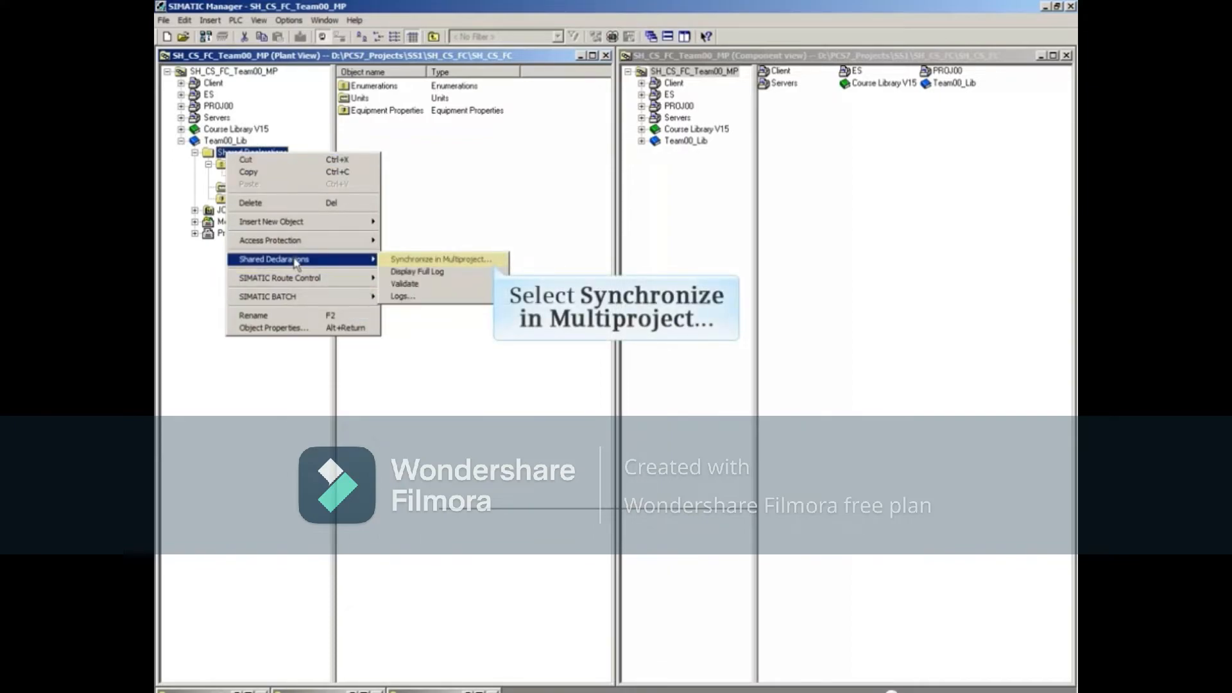
click(442, 259)
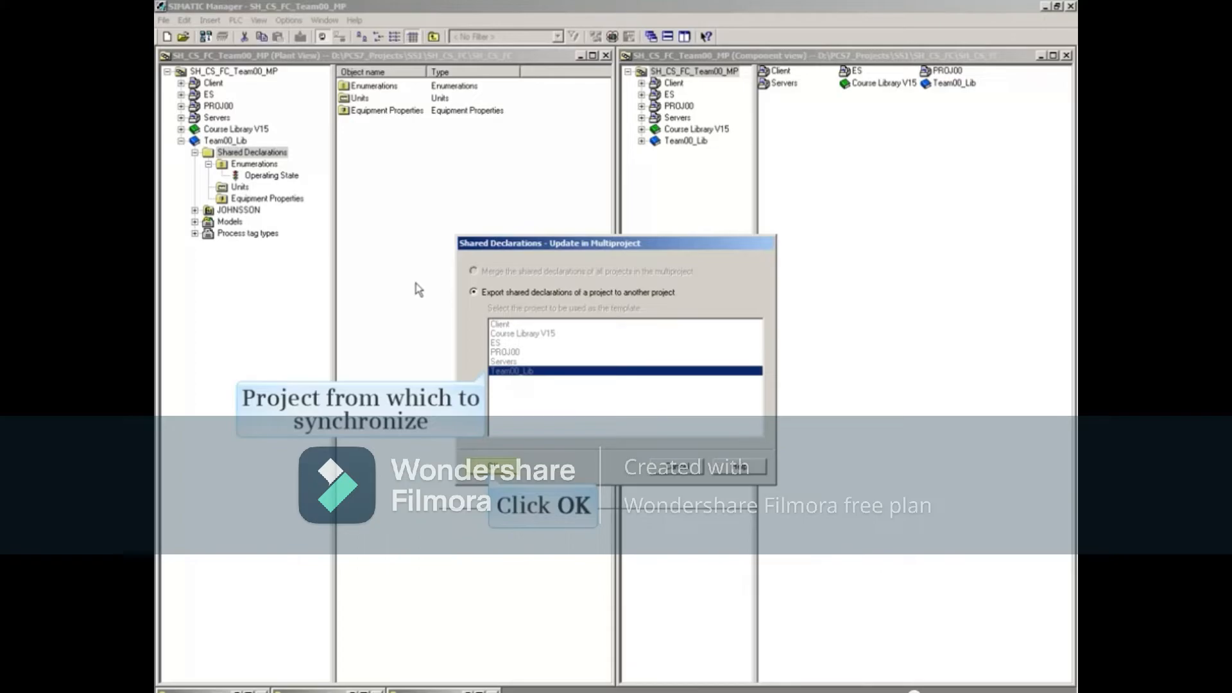
click(542, 505)
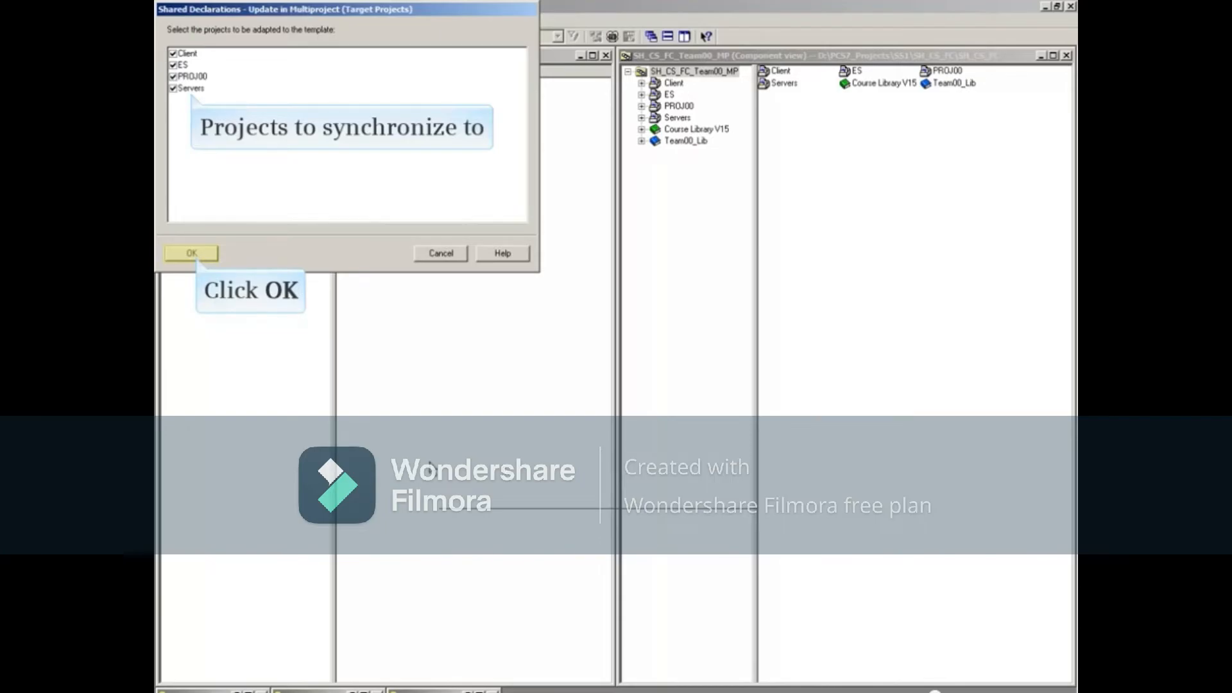
click(191, 253)
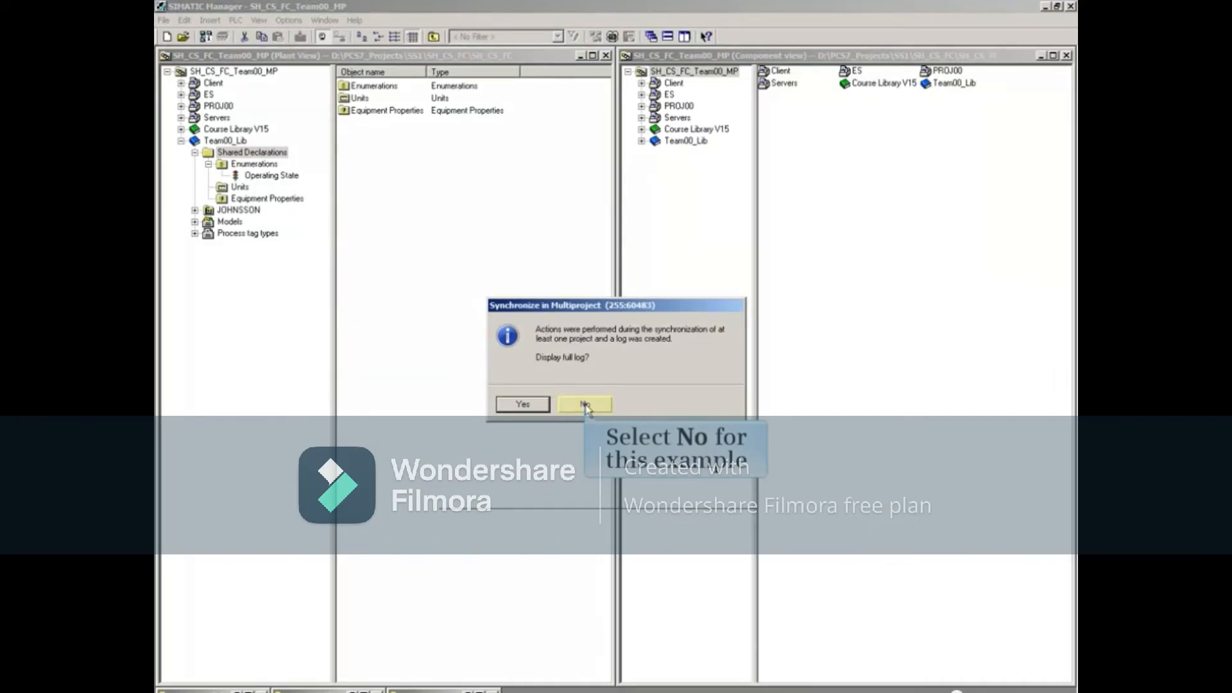
click(585, 404)
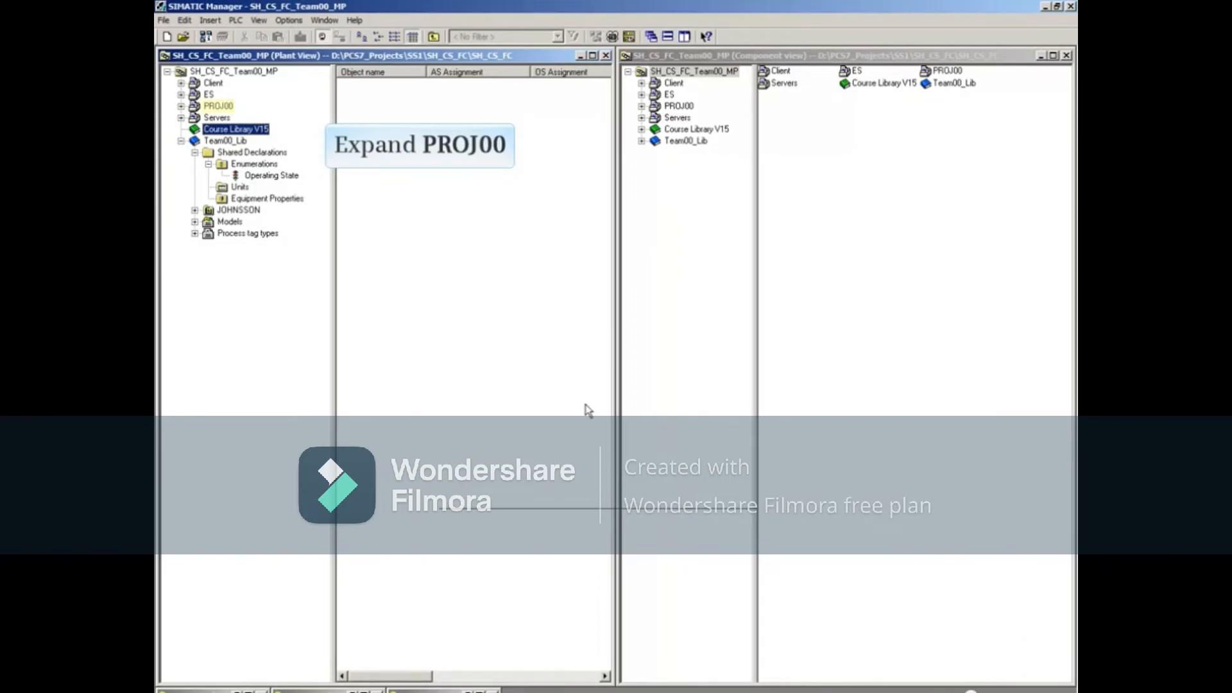
mouse_move(452, 400)
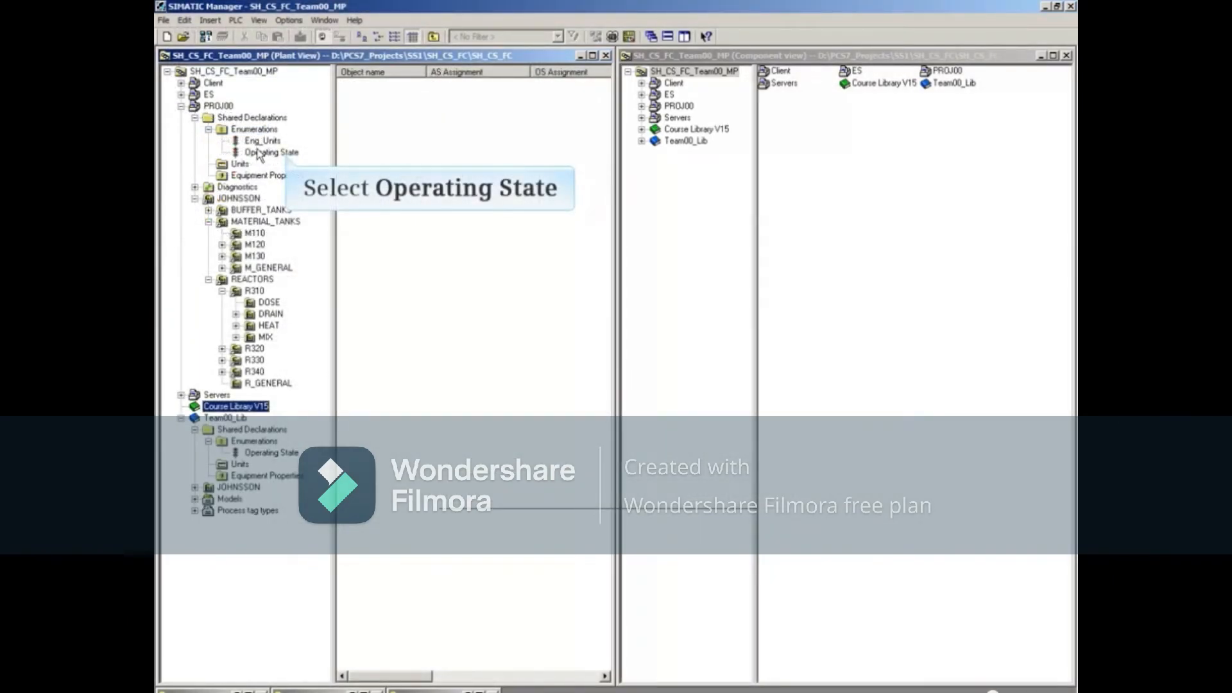
click(268, 152)
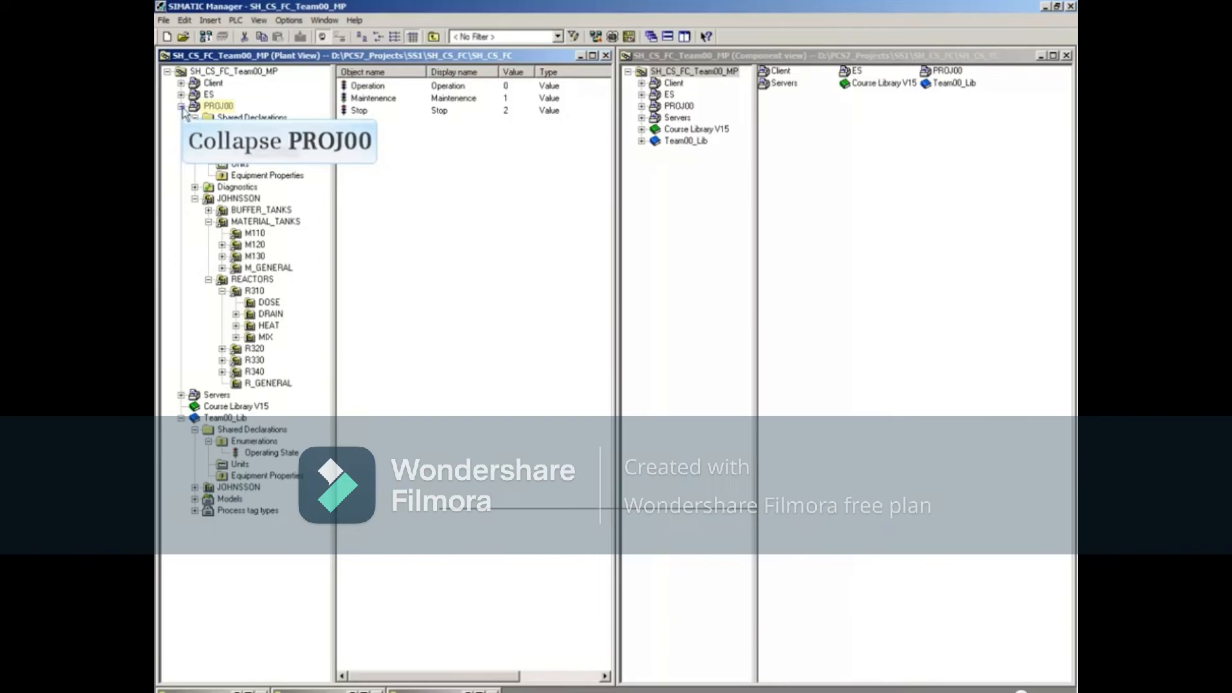
click(183, 105)
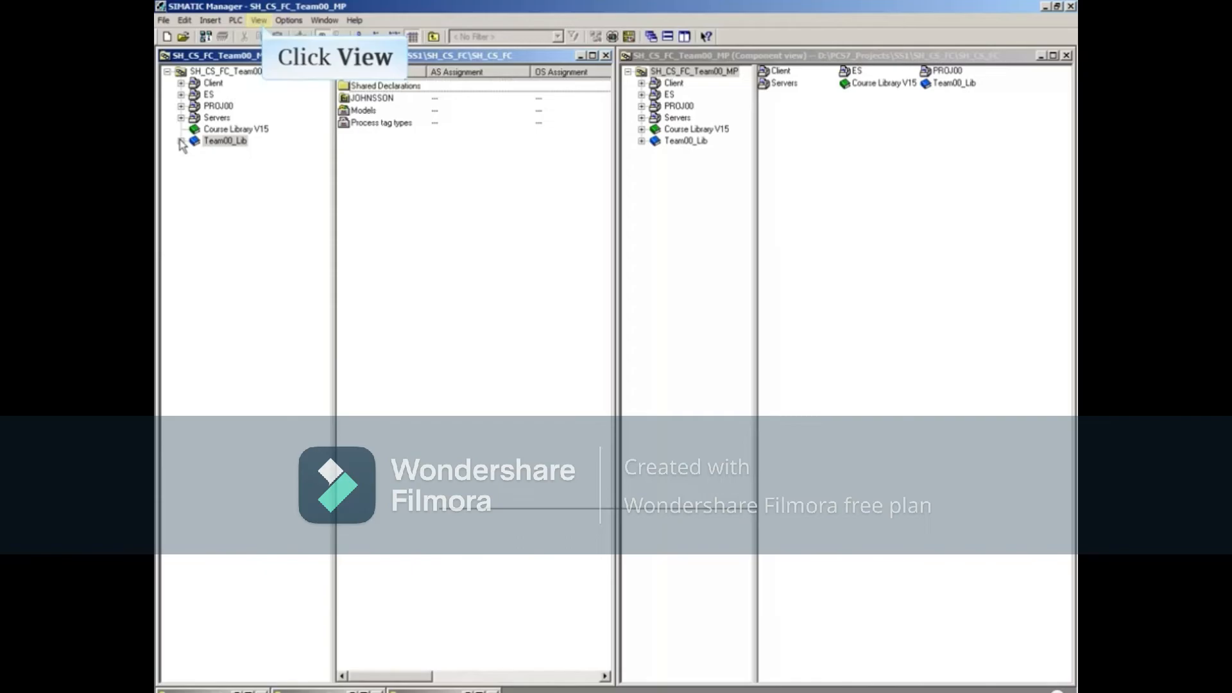
click(265, 20)
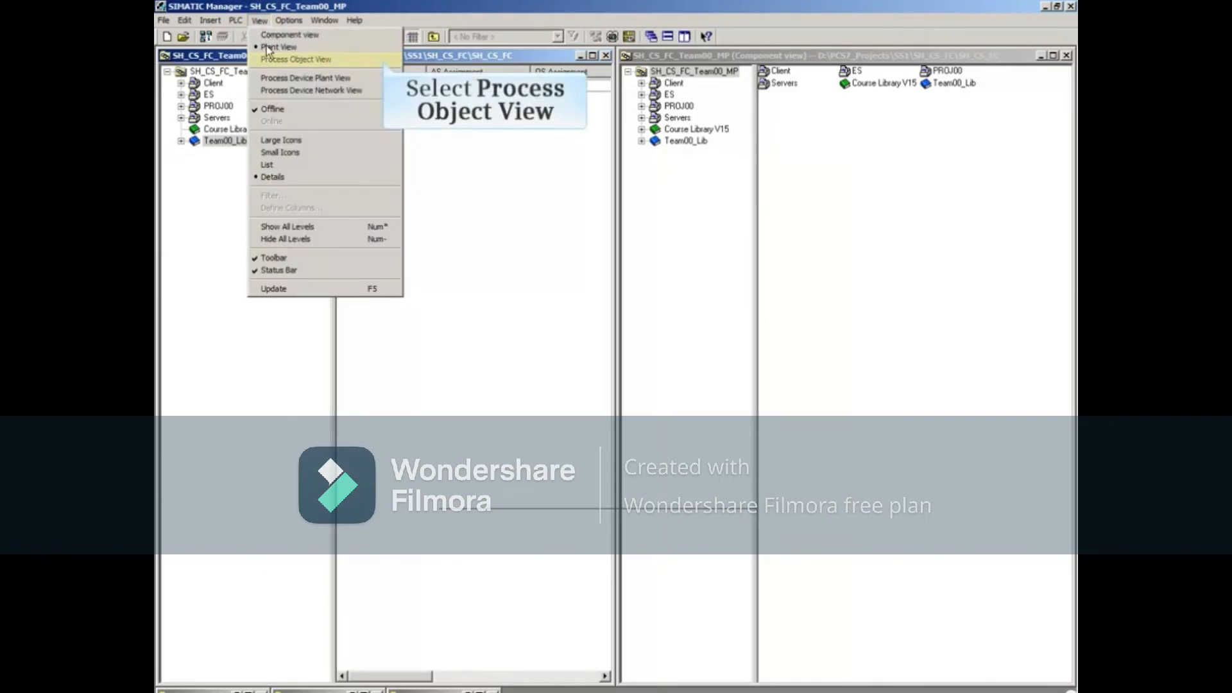
click(296, 59)
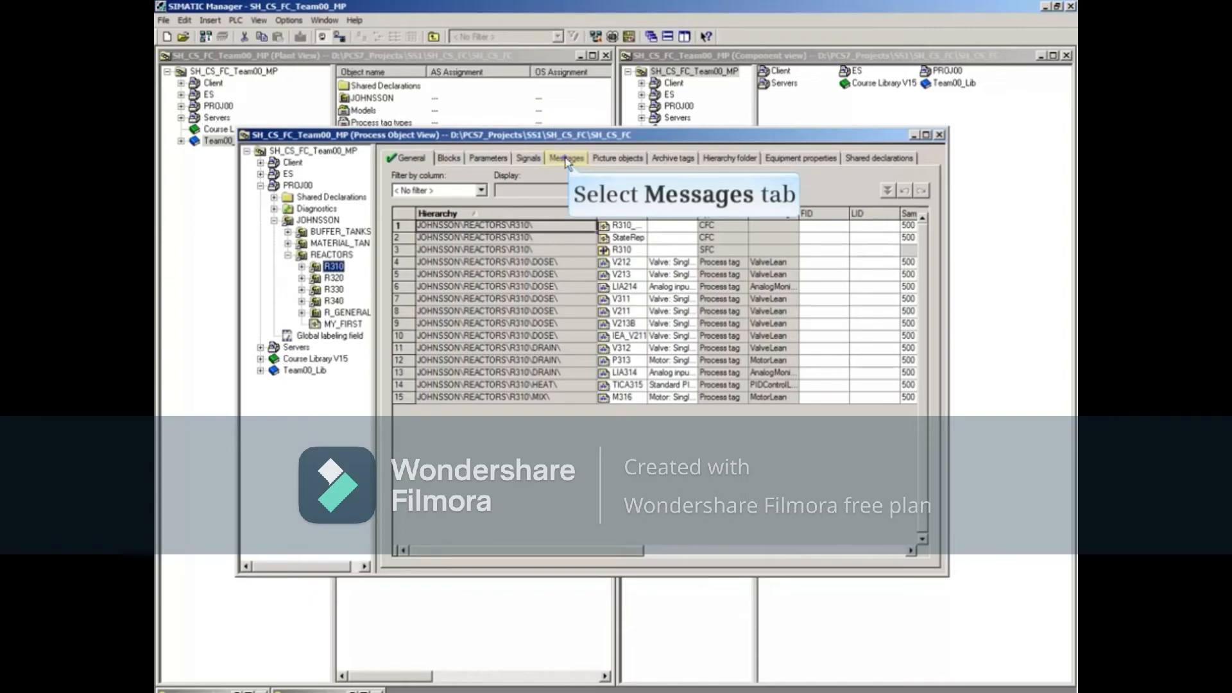
click(566, 158)
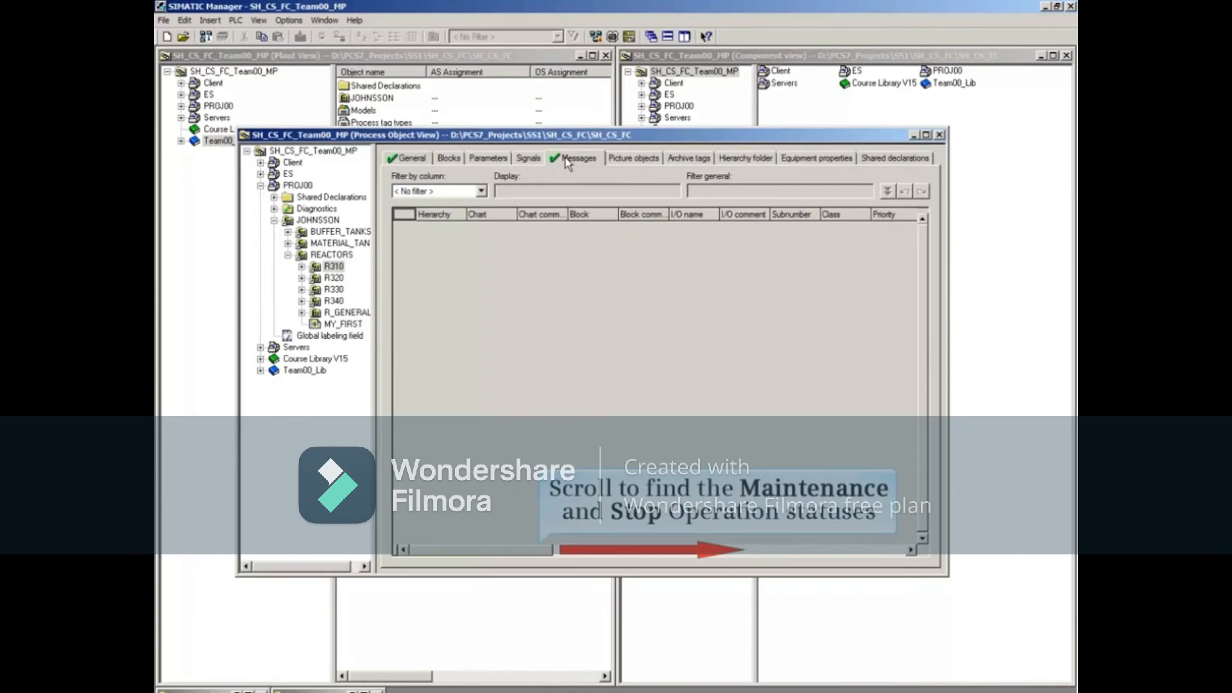
mouse_move(553, 177)
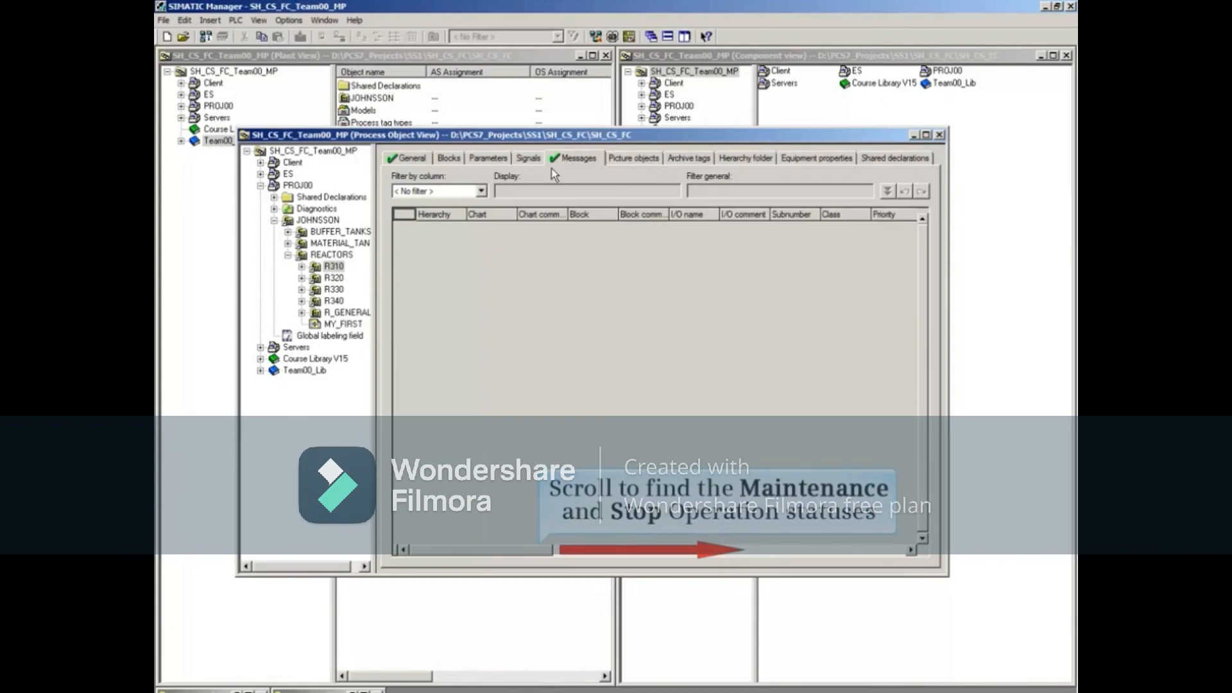
scroll(right, 3)
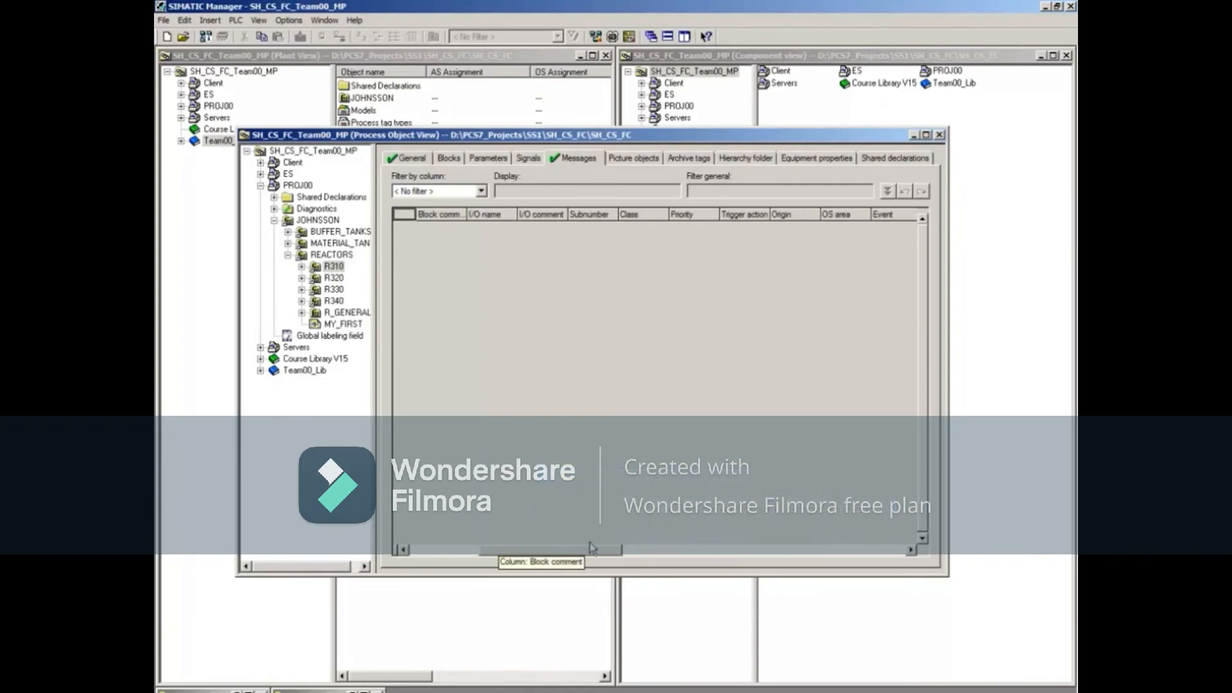
scroll(right, 3)
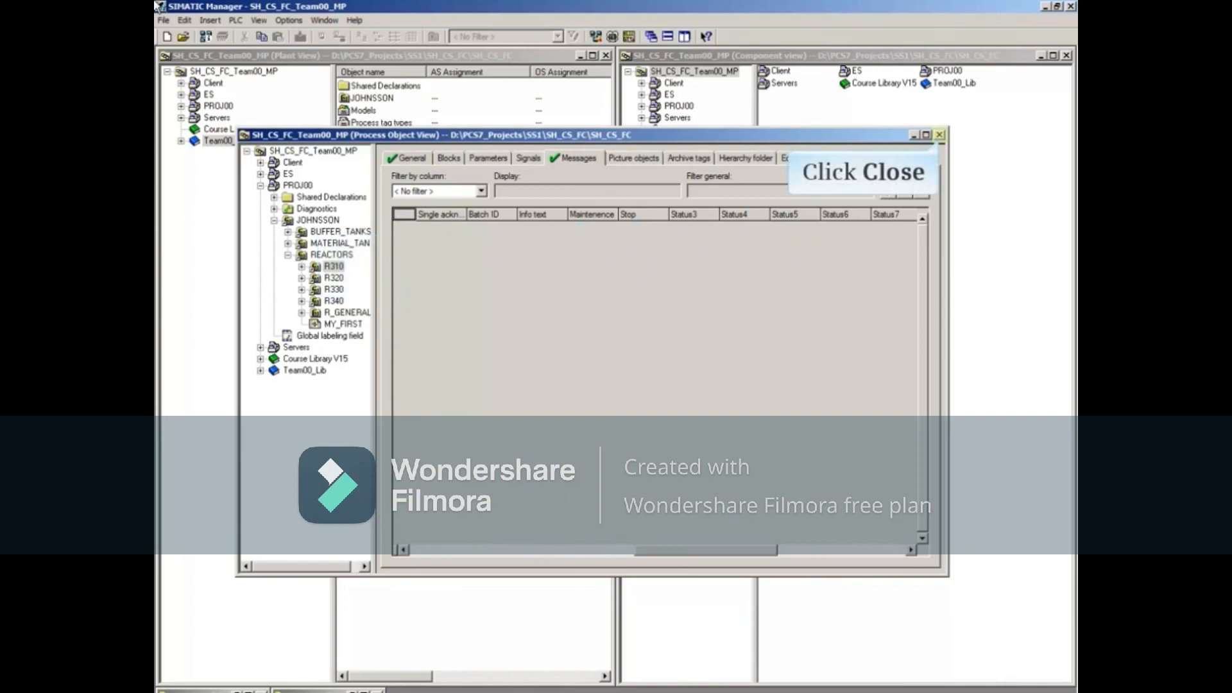
click(938, 136)
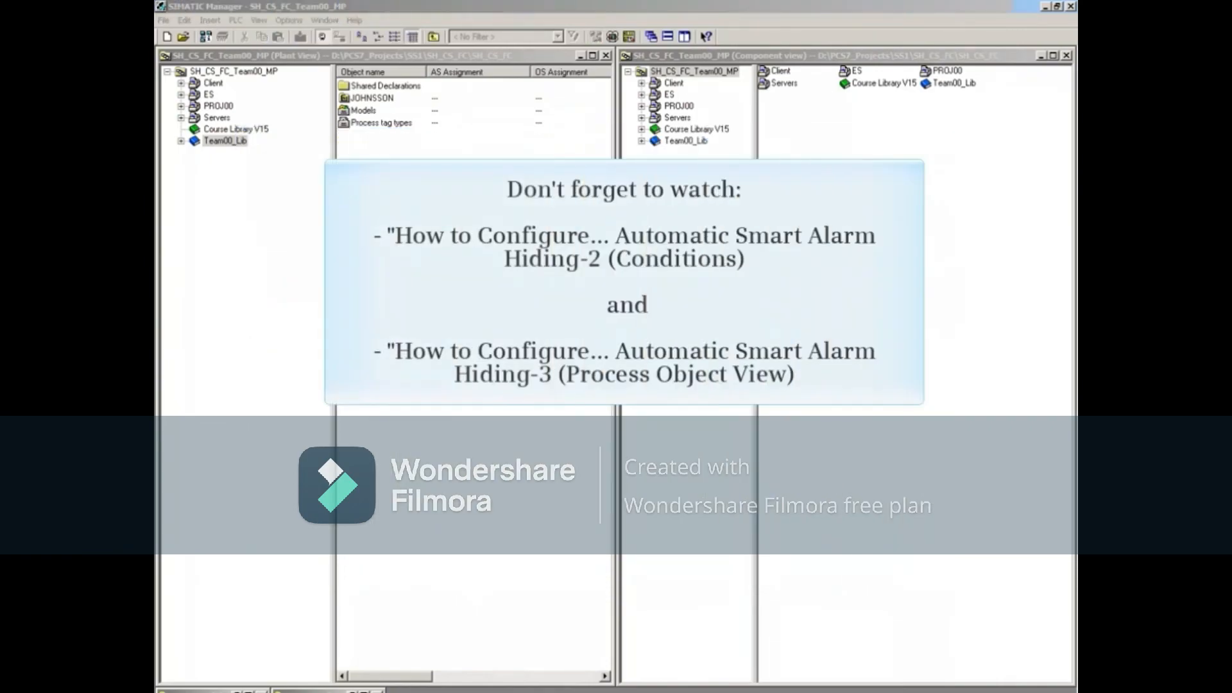